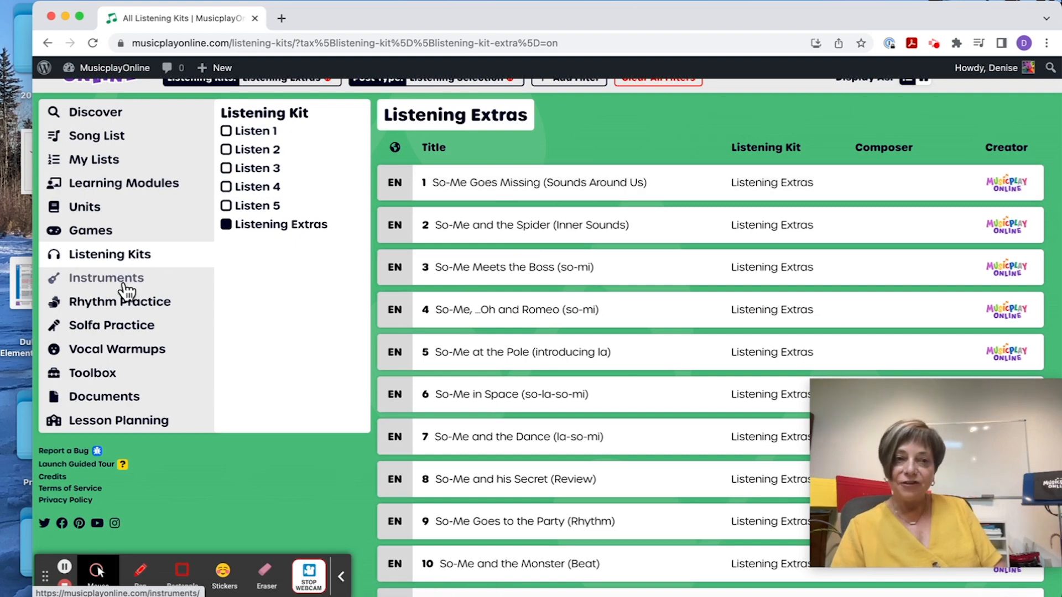
# Step: Open Instruments and expand Bucket Drumming to show Basics, Holiday Ideas and Mr. Frank
pyautogui.click(105, 278)
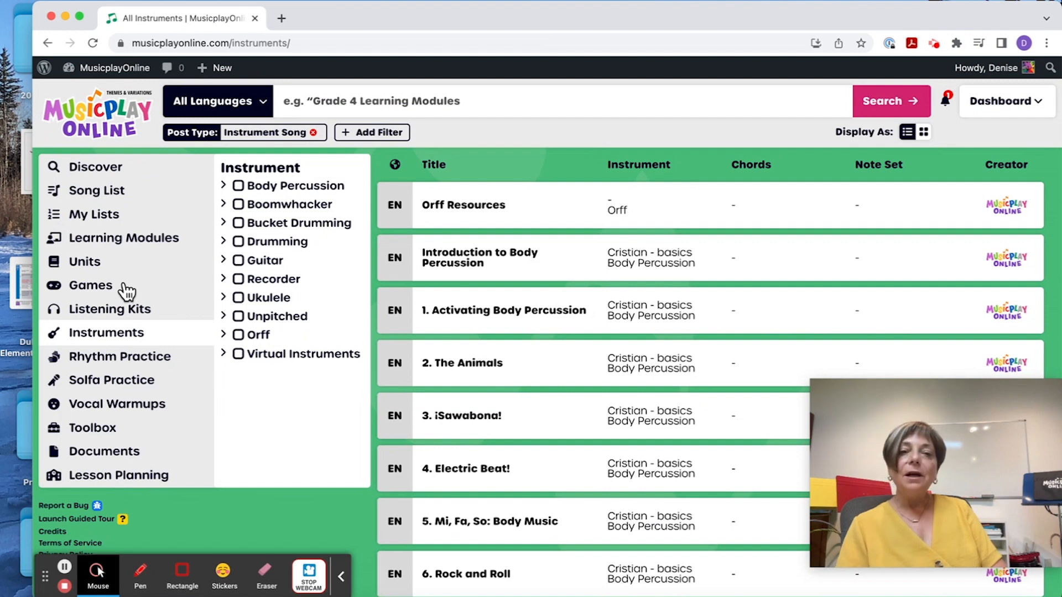
pyautogui.click(224, 223)
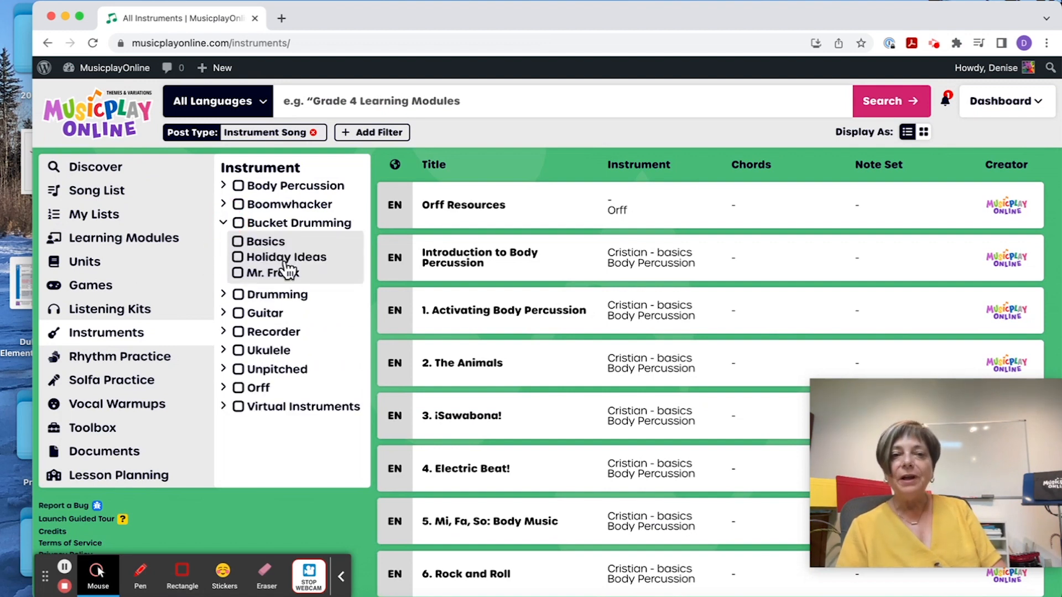
pyautogui.moveTo(292, 244)
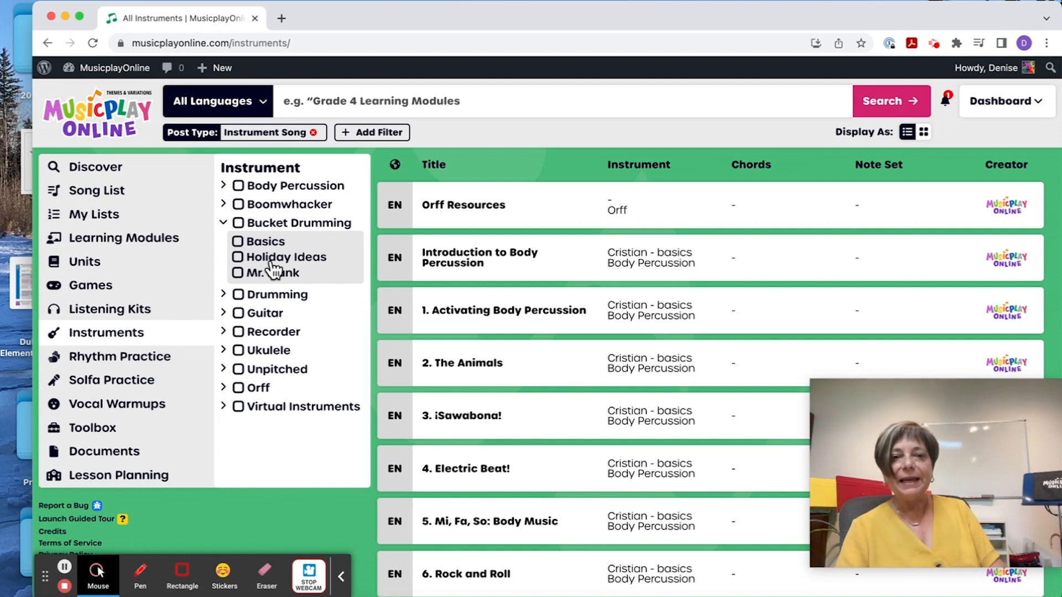
# Step: Filter to Mr. Frank's Bucket Drumming songs and scroll to the end of the results
pyautogui.click(237, 272)
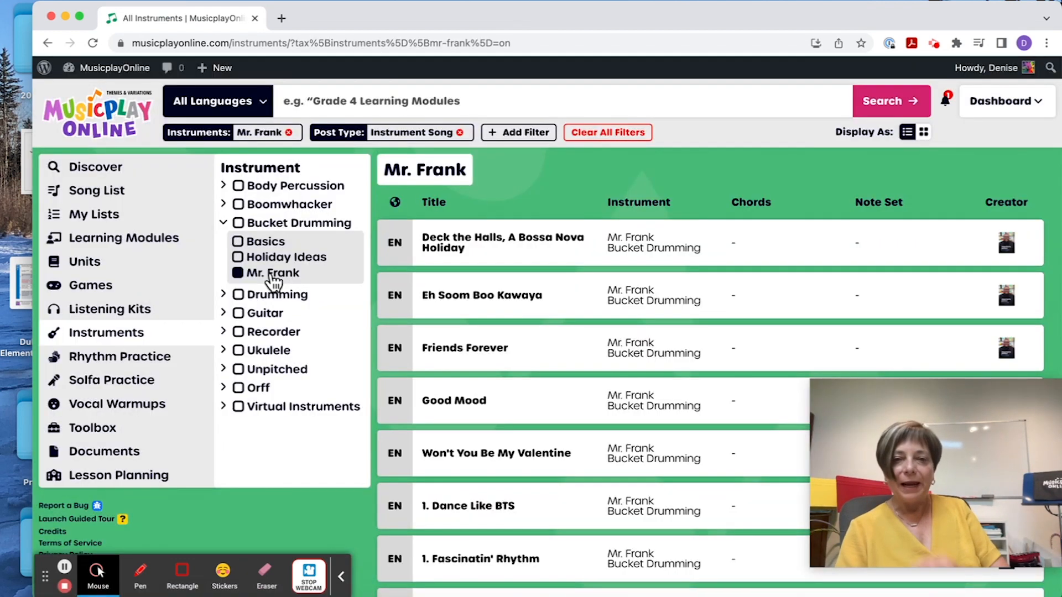
pyautogui.moveTo(481, 296)
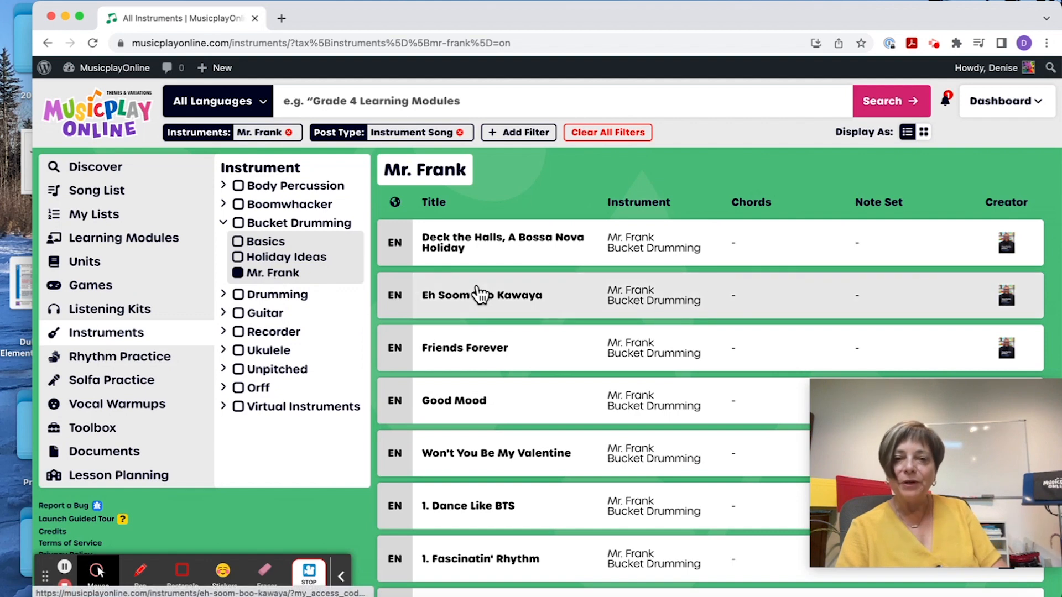
pyautogui.scroll(-3)
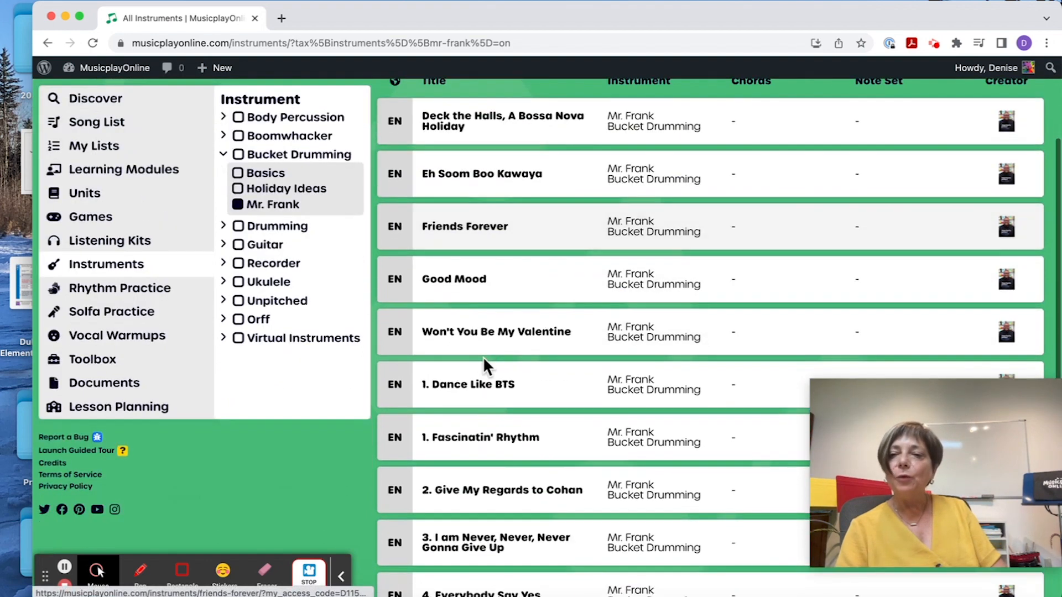
pyautogui.moveTo(542, 257)
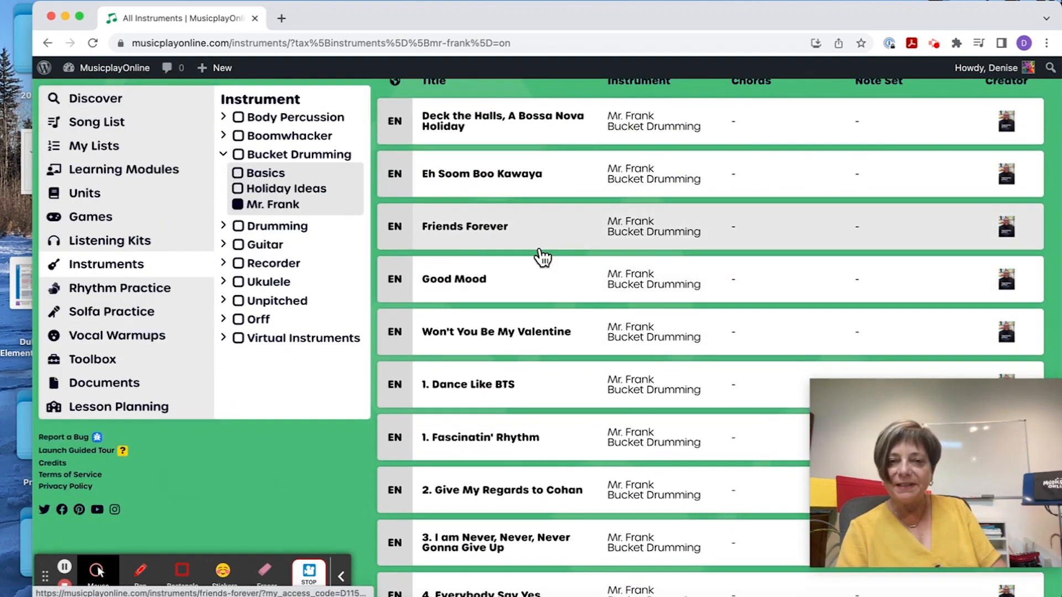
pyautogui.scroll(-3)
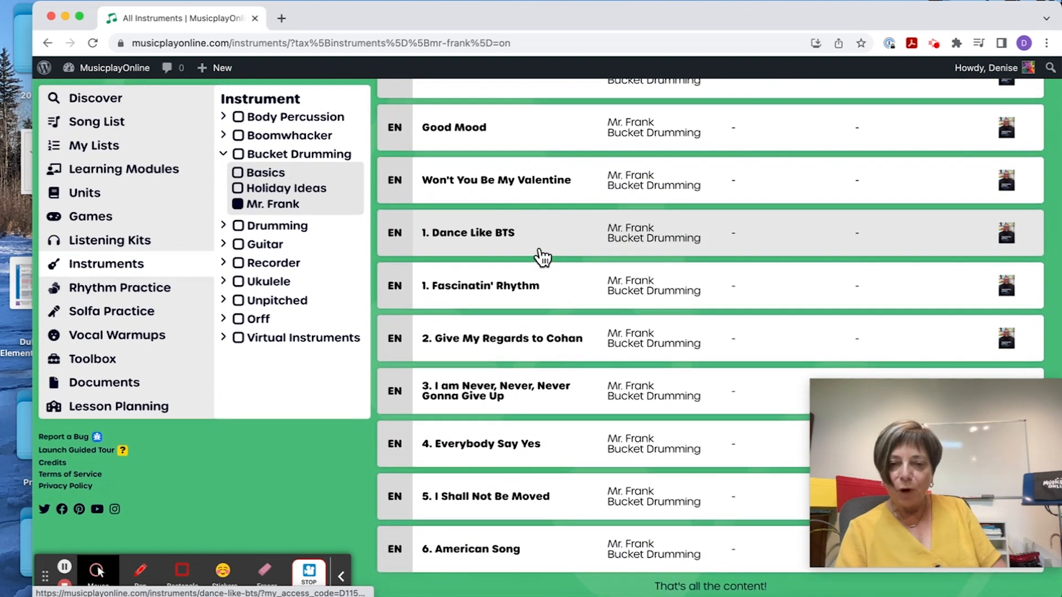
pyautogui.moveTo(498, 454)
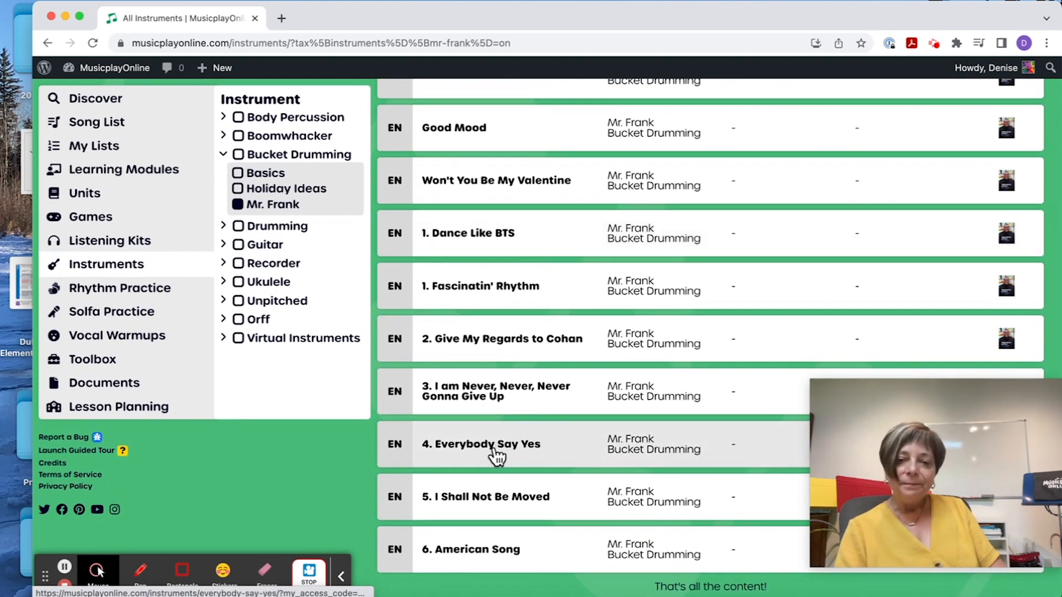
# Step: Open the Everybody Say Yes lesson and view its grade videos and Supporting Resources
pyautogui.click(480, 443)
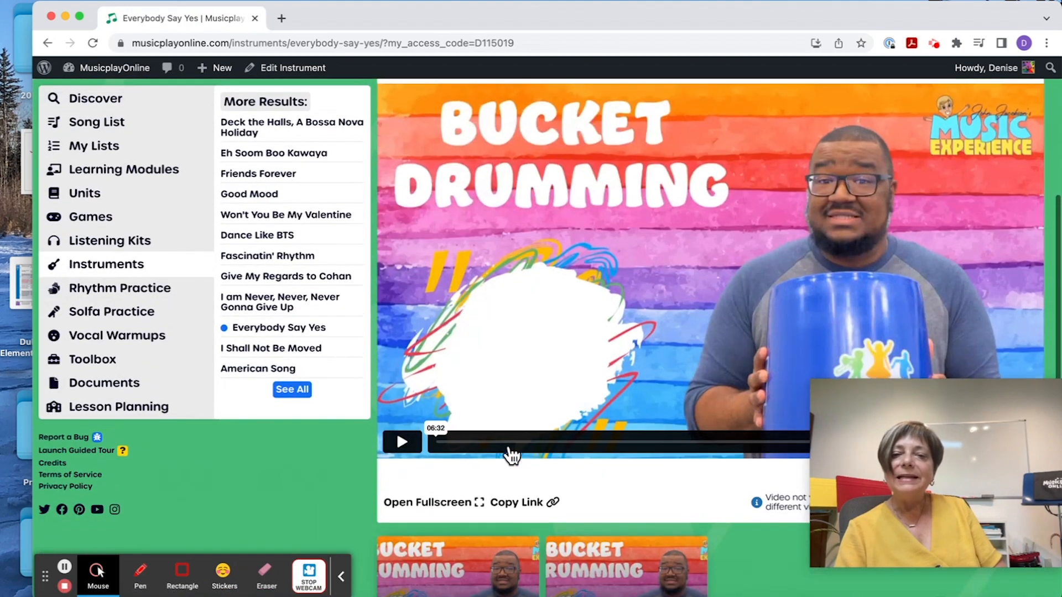
pyautogui.scroll(-3)
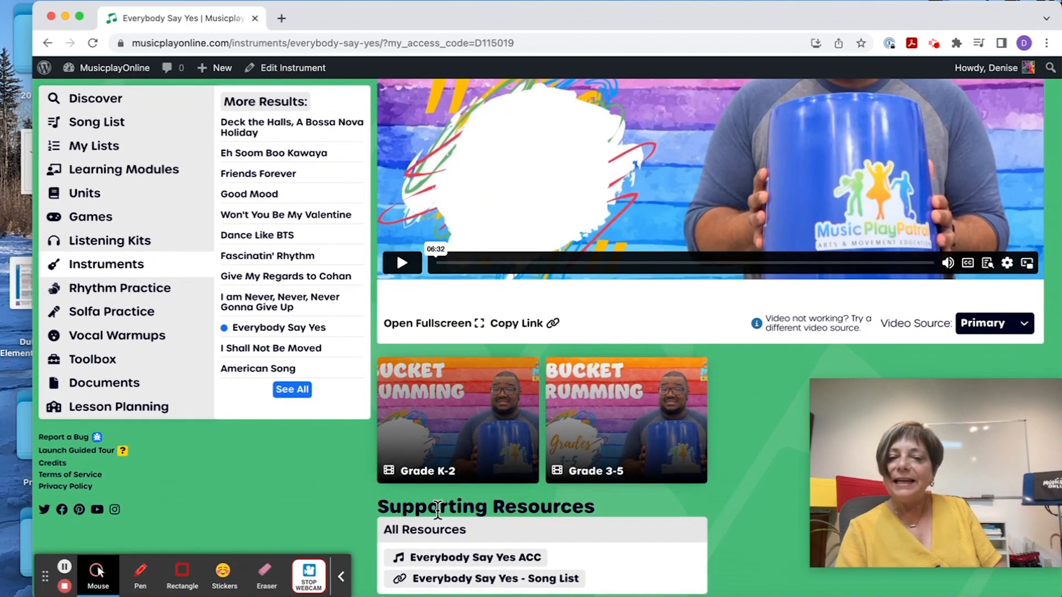
pyautogui.moveTo(470, 423)
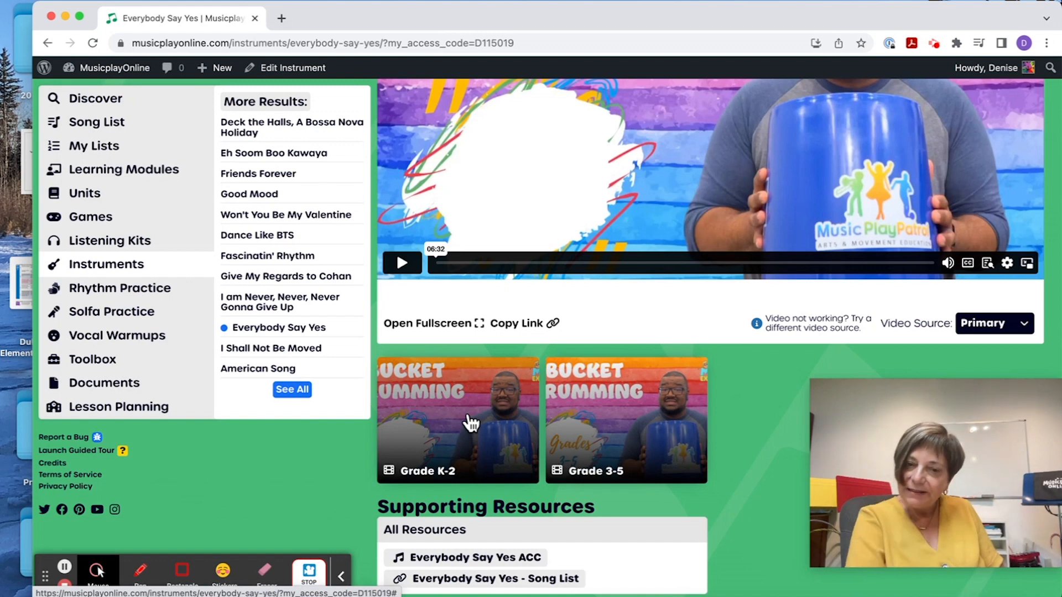
pyautogui.moveTo(623, 399)
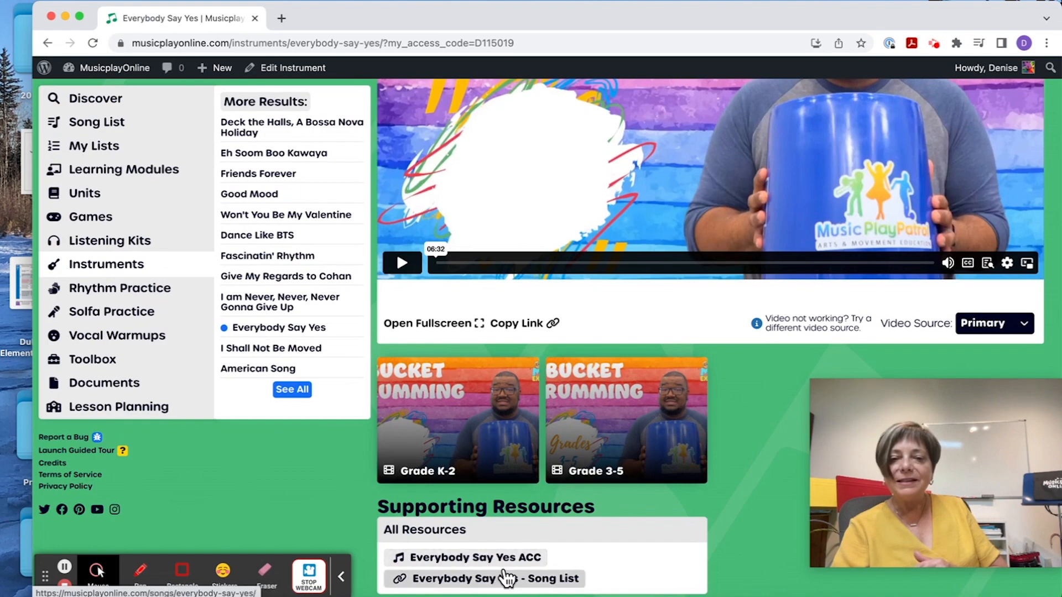
pyautogui.scroll(3)
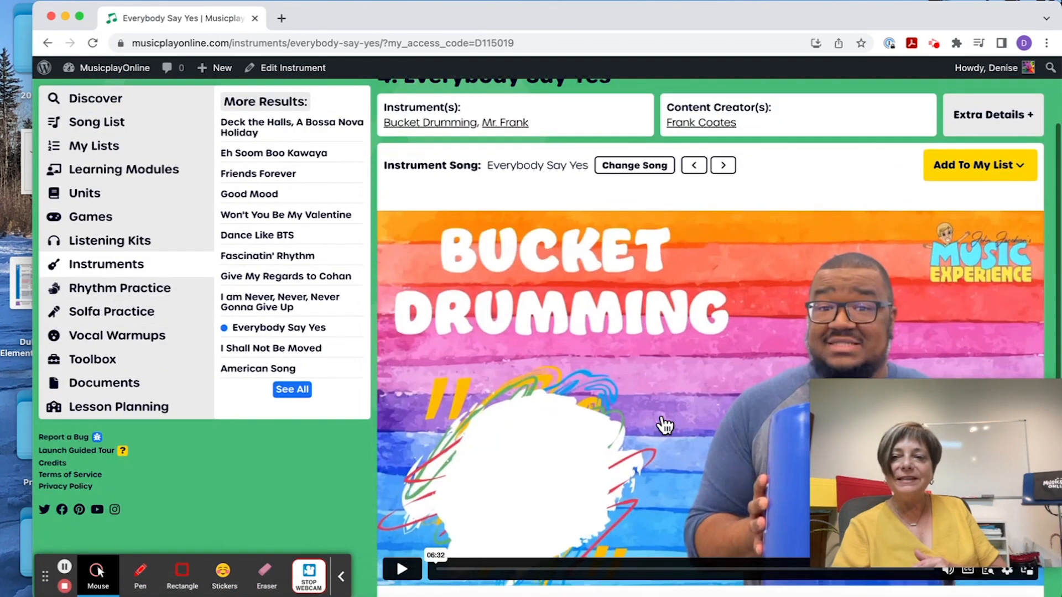
pyautogui.scroll(-3)
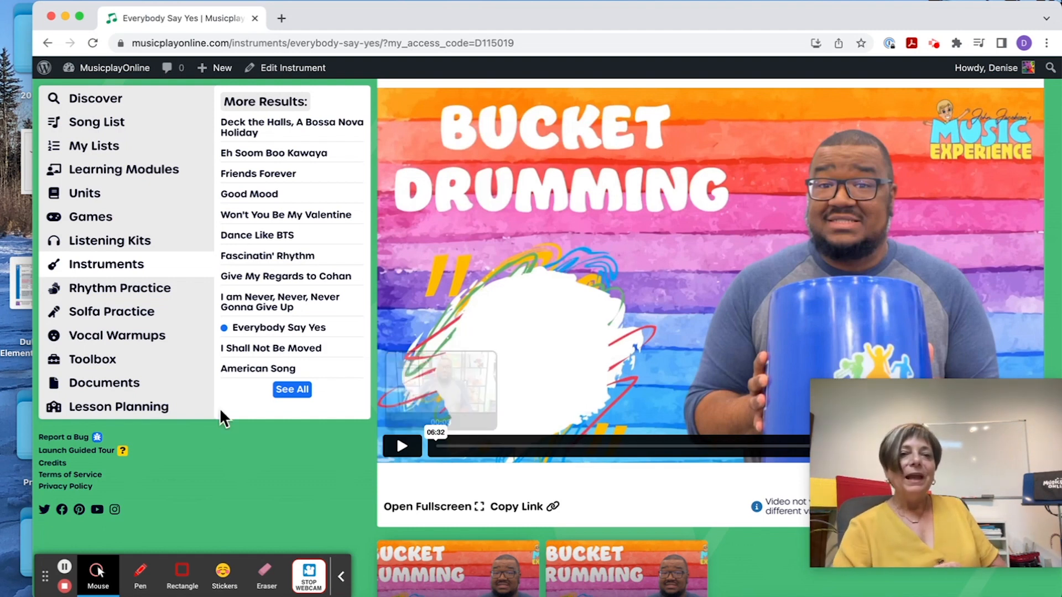
# Step: Return to all instrument songs and expand the Body Percussion category
pyautogui.click(106, 265)
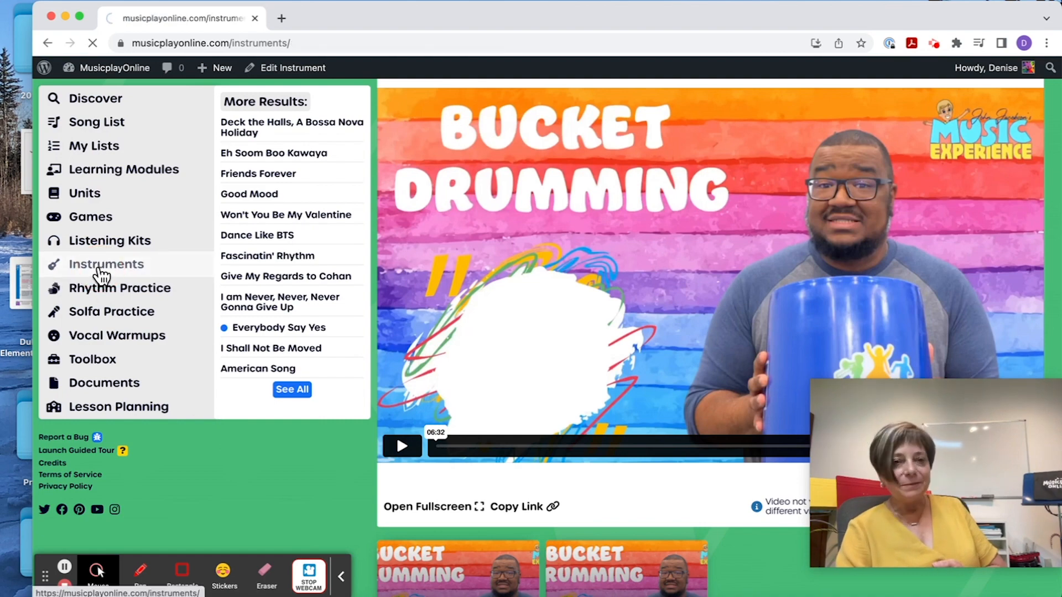
pyautogui.click(106, 264)
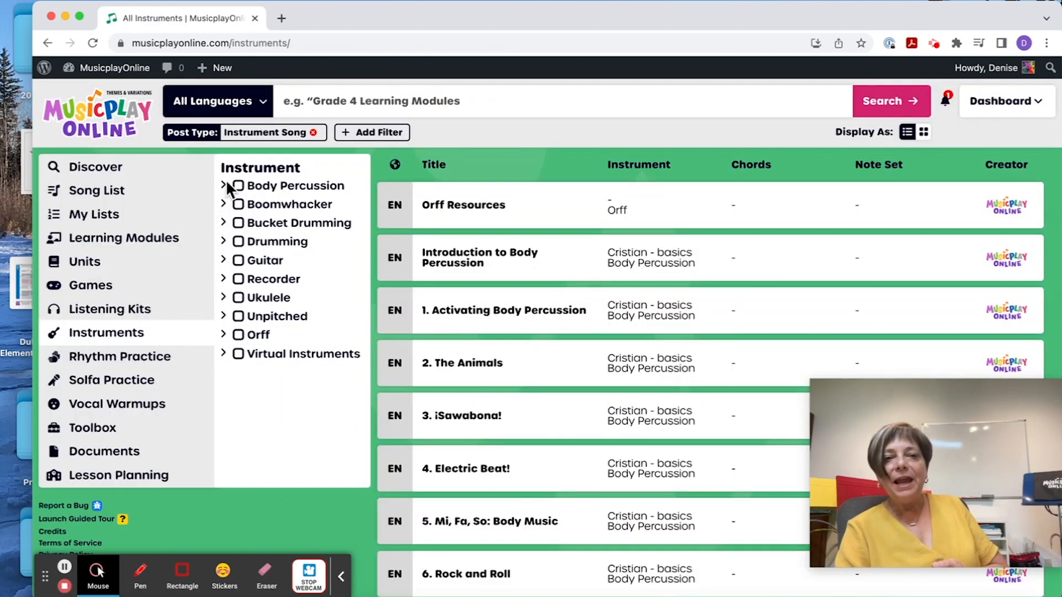
pyautogui.click(224, 186)
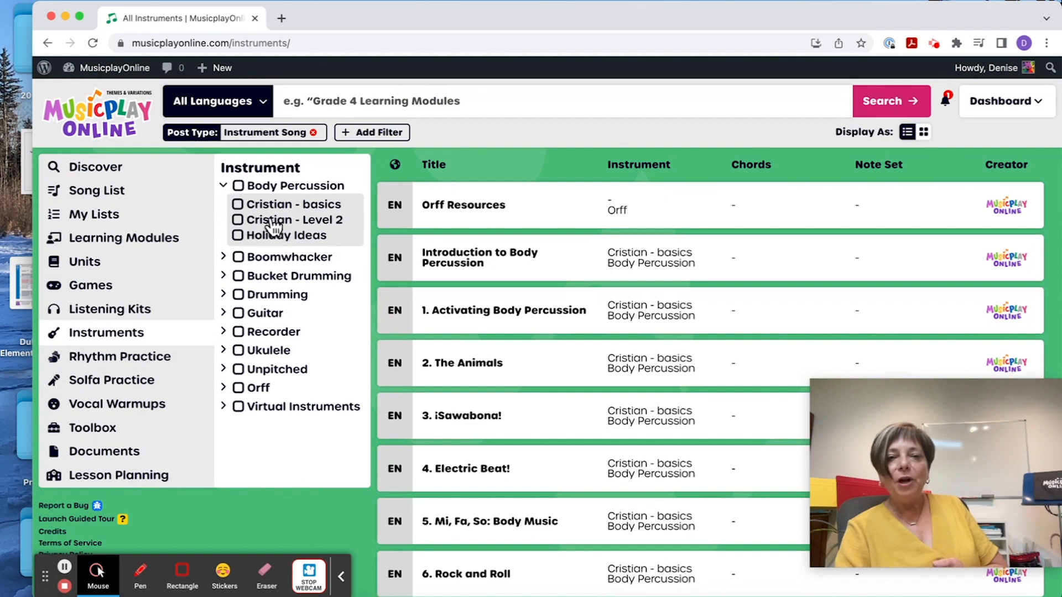
pyautogui.moveTo(307, 210)
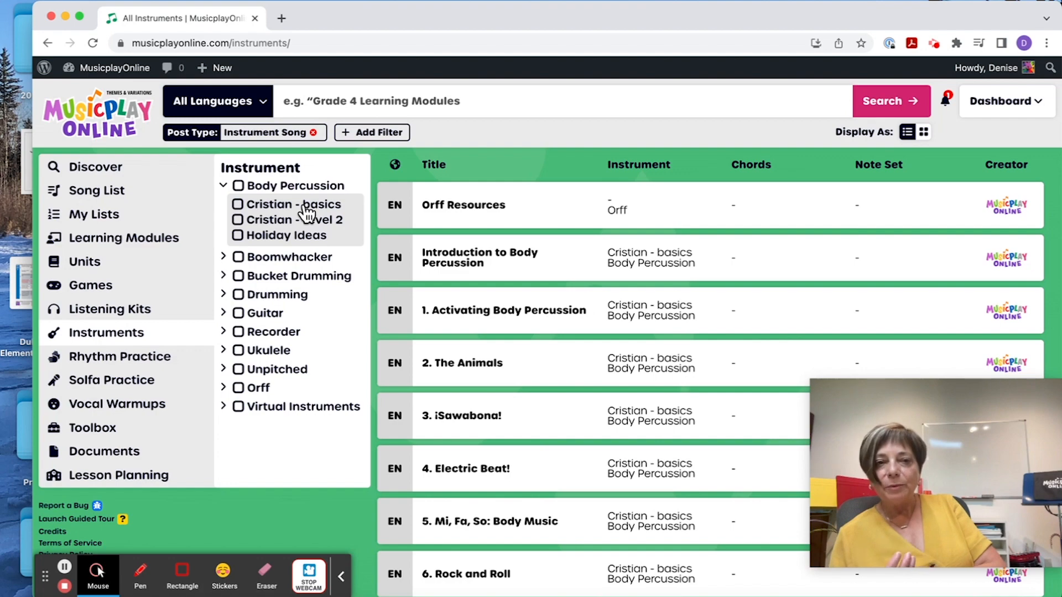
# Step: Apply the Cristian - basics filter and scroll down to Extras: More Tutorials
pyautogui.click(239, 204)
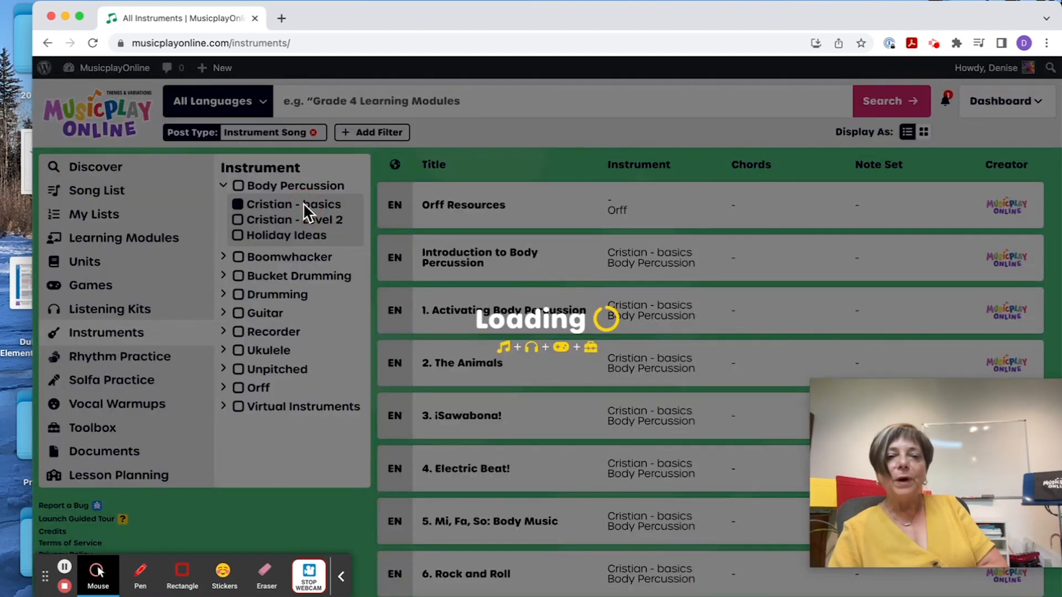
pyautogui.click(237, 204)
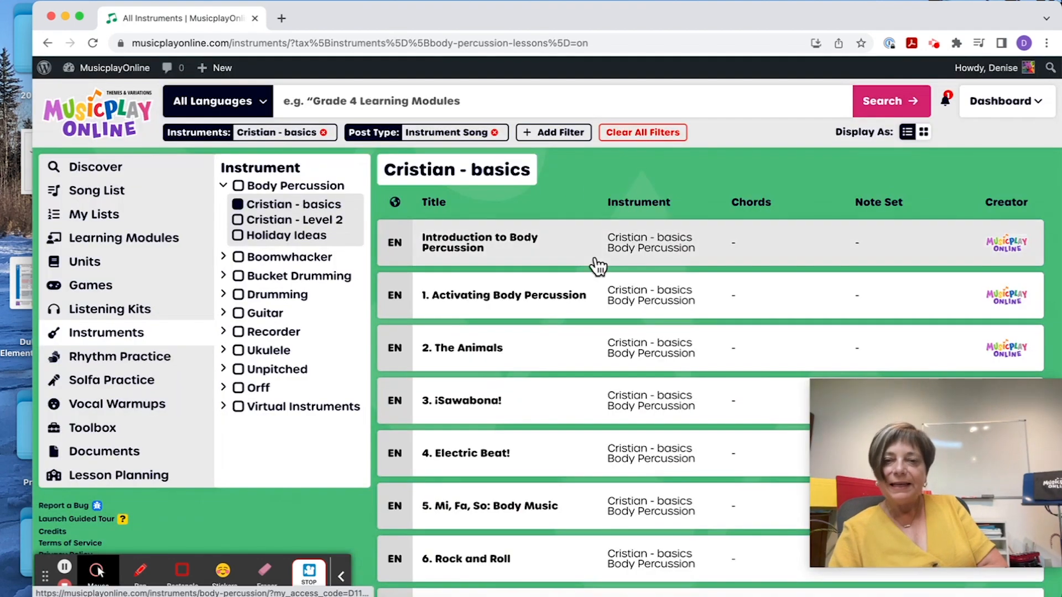
pyautogui.scroll(-3)
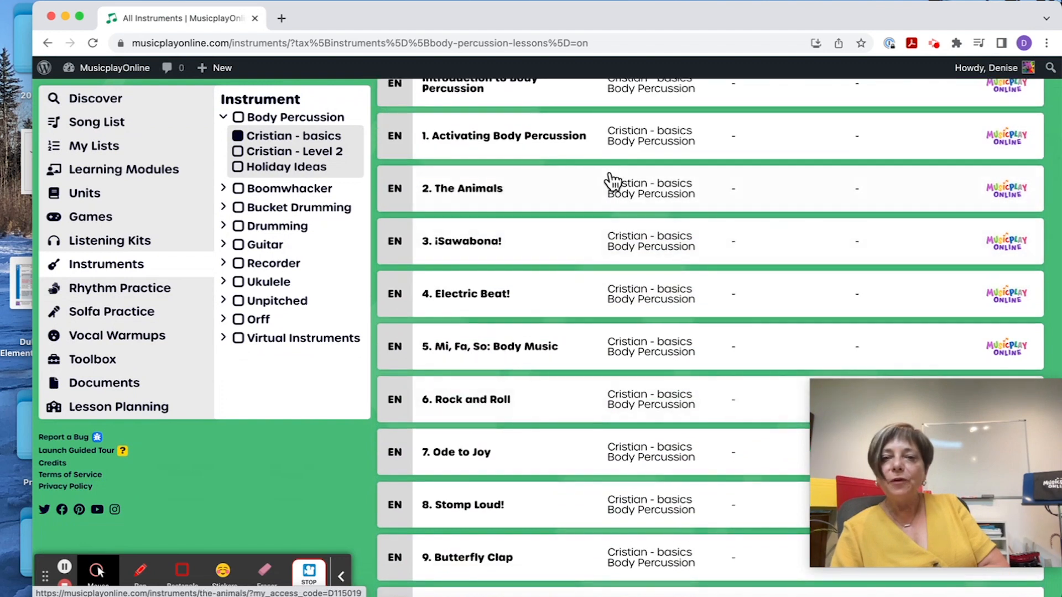
pyautogui.moveTo(704, 294)
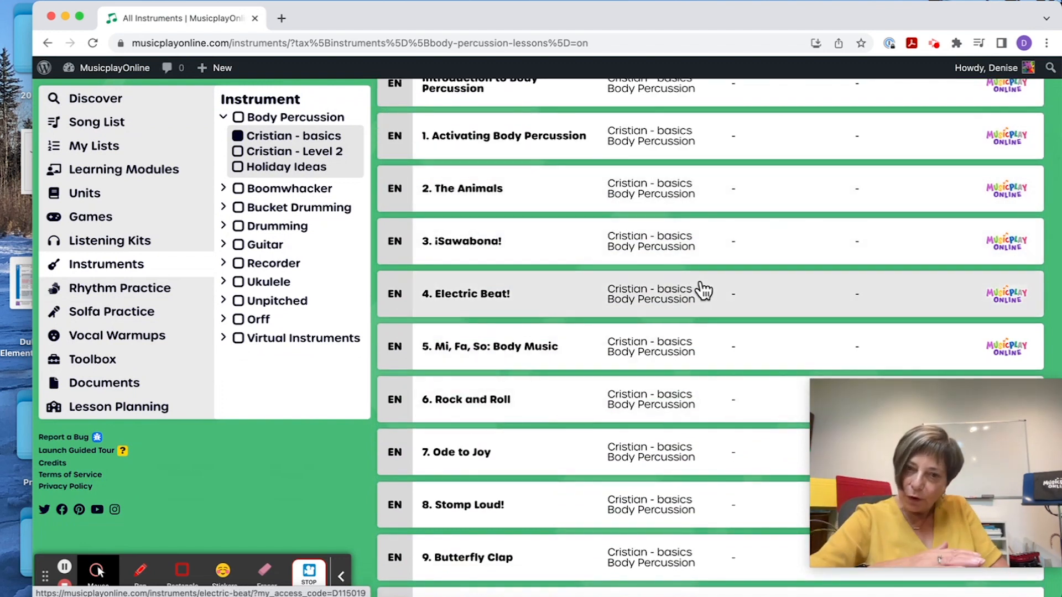
pyautogui.scroll(-3)
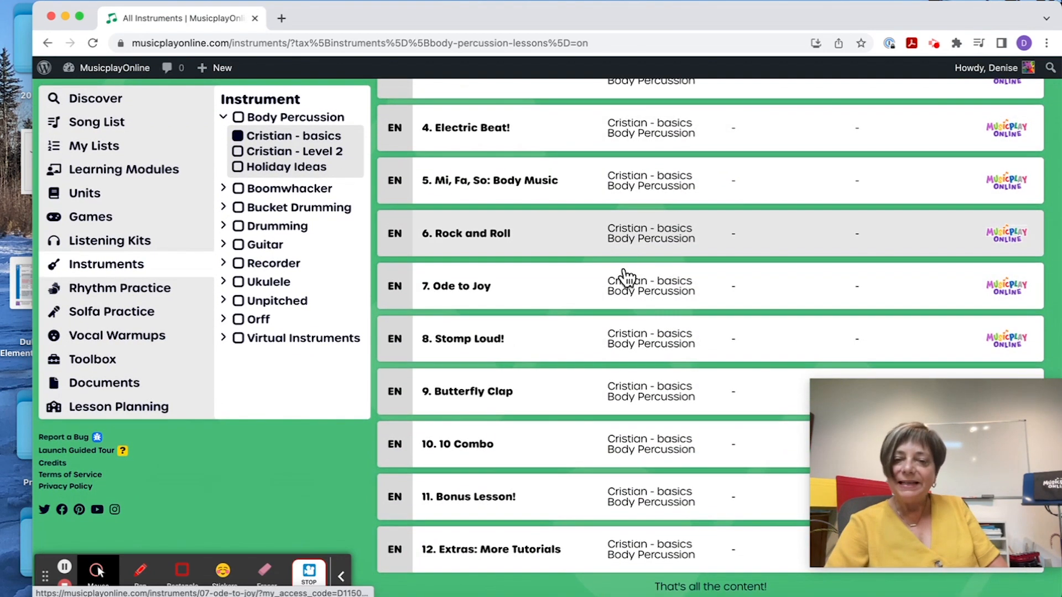
pyautogui.moveTo(635, 542)
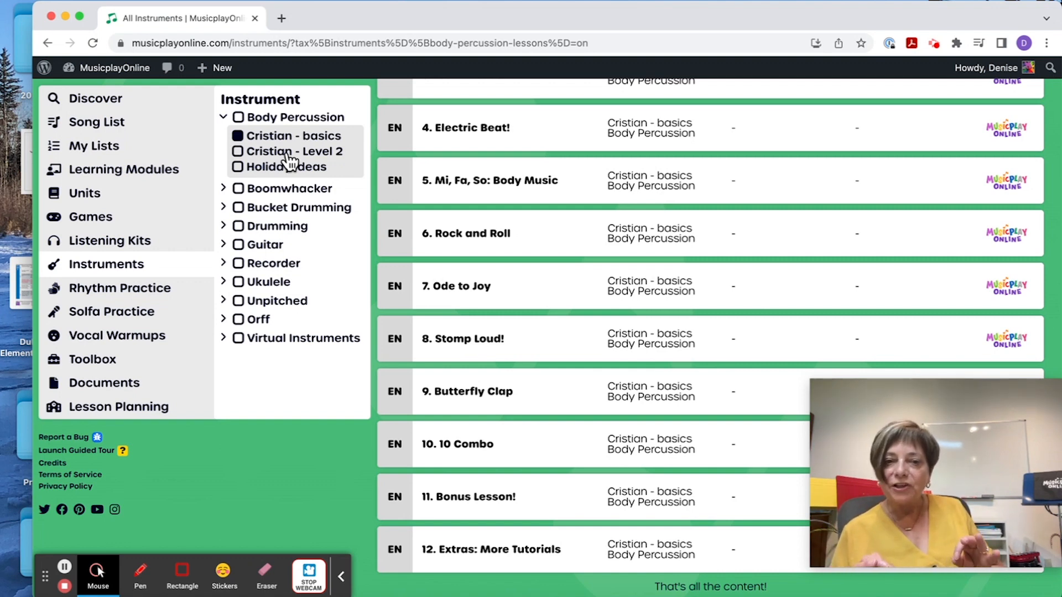
pyautogui.moveTo(274, 161)
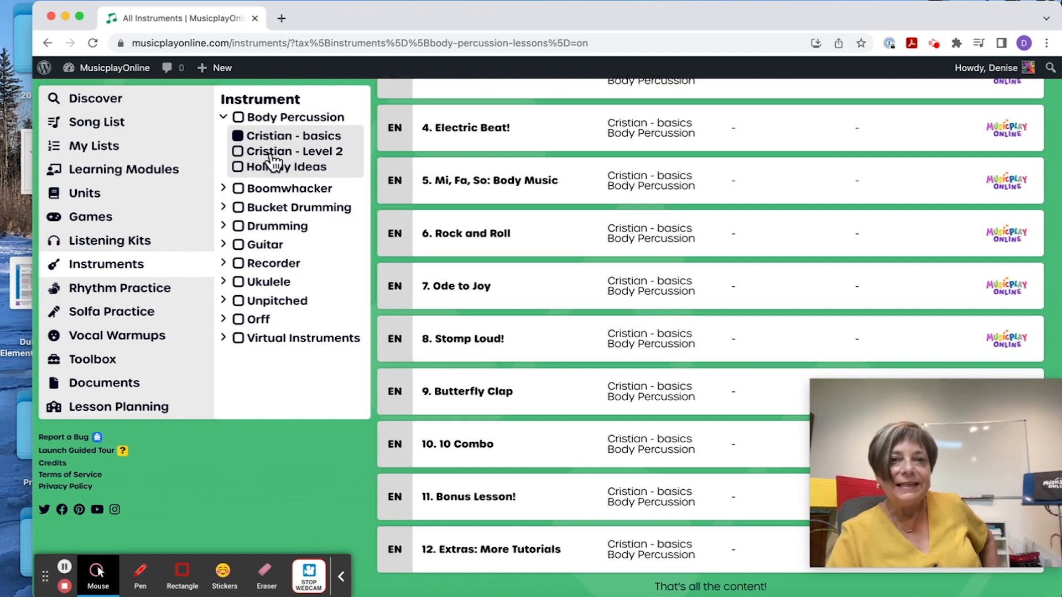
# Step: Tick Cristian - Level 2, listing Afro Beat to A Capella, and collapse Body Percussion
pyautogui.click(238, 151)
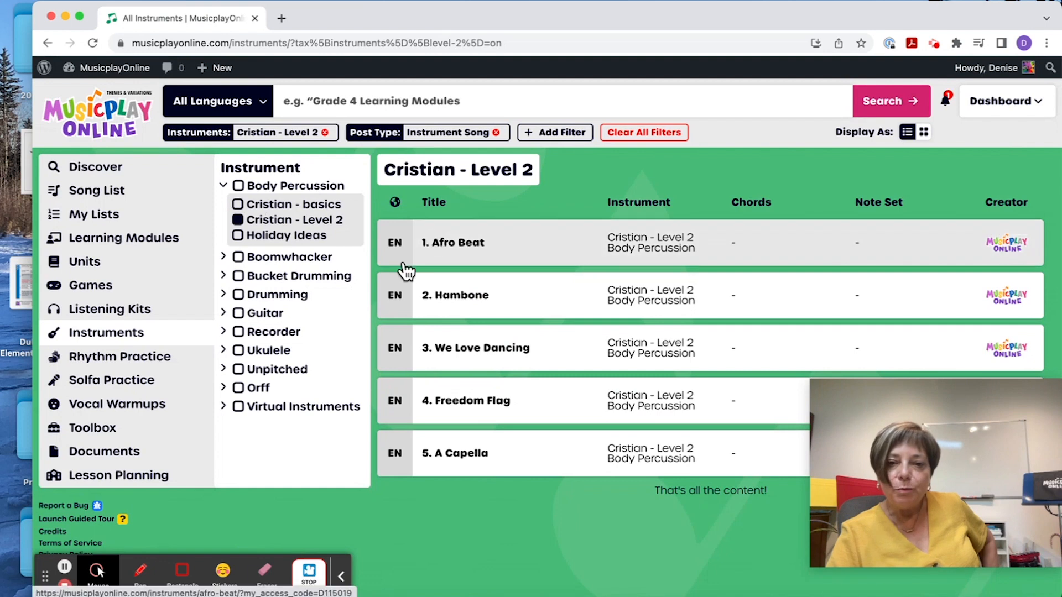
pyautogui.moveTo(507, 400)
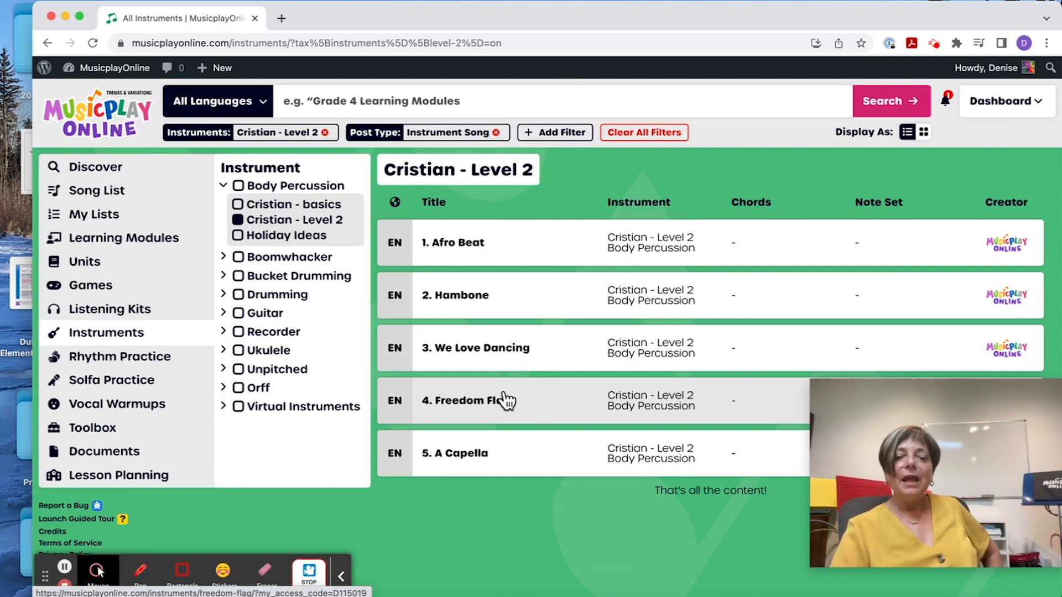
pyautogui.click(223, 185)
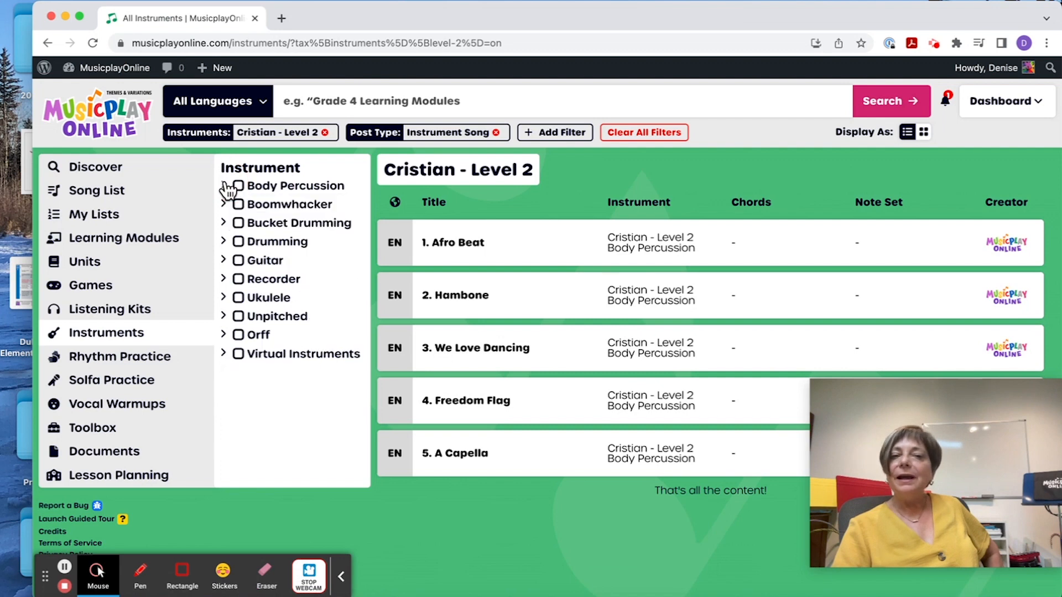
pyautogui.moveTo(229, 210)
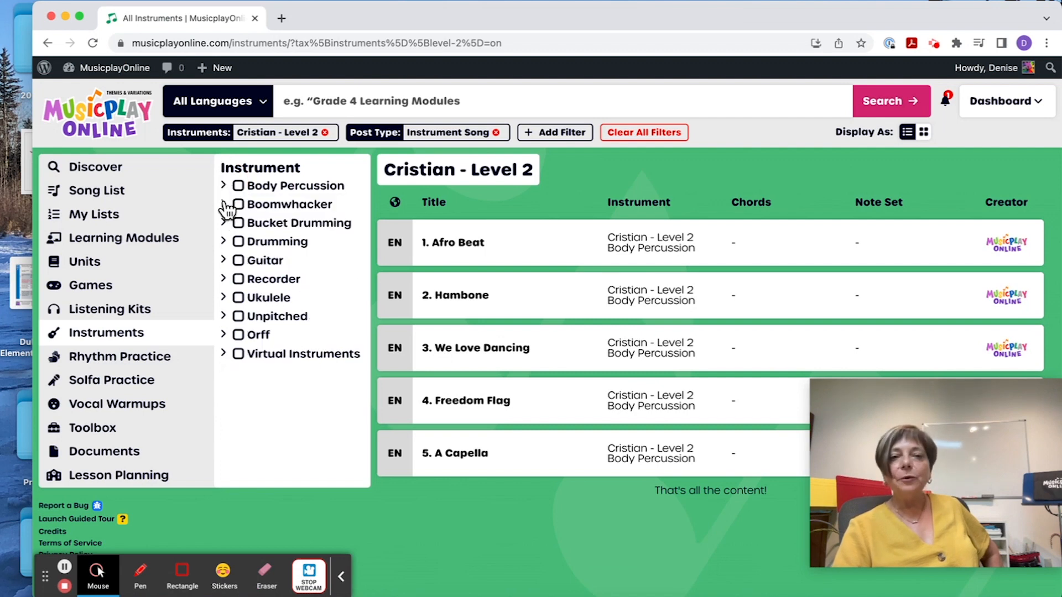
pyautogui.moveTo(211, 265)
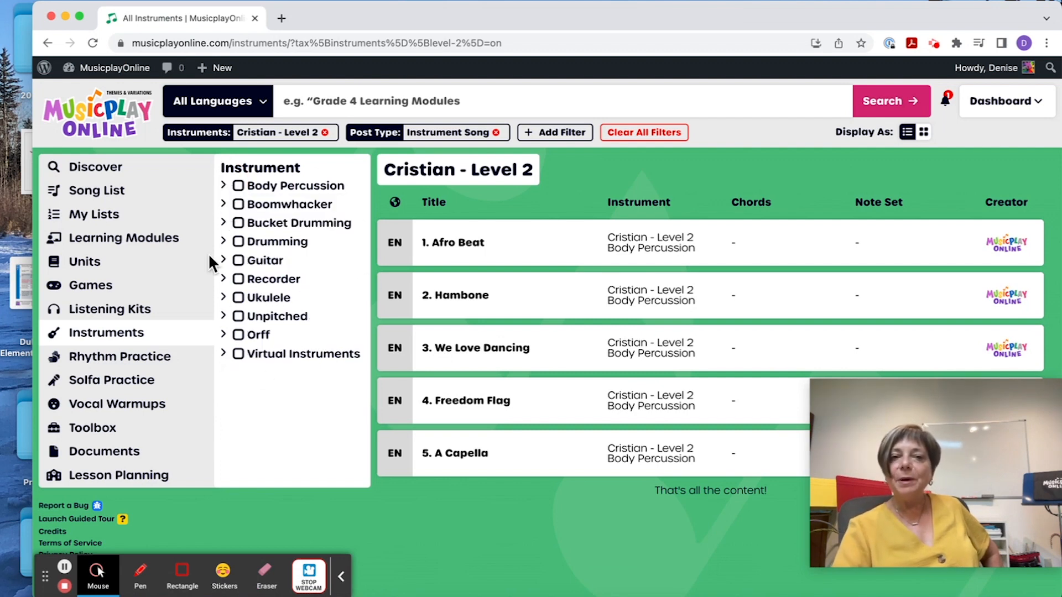
pyautogui.moveTo(227, 210)
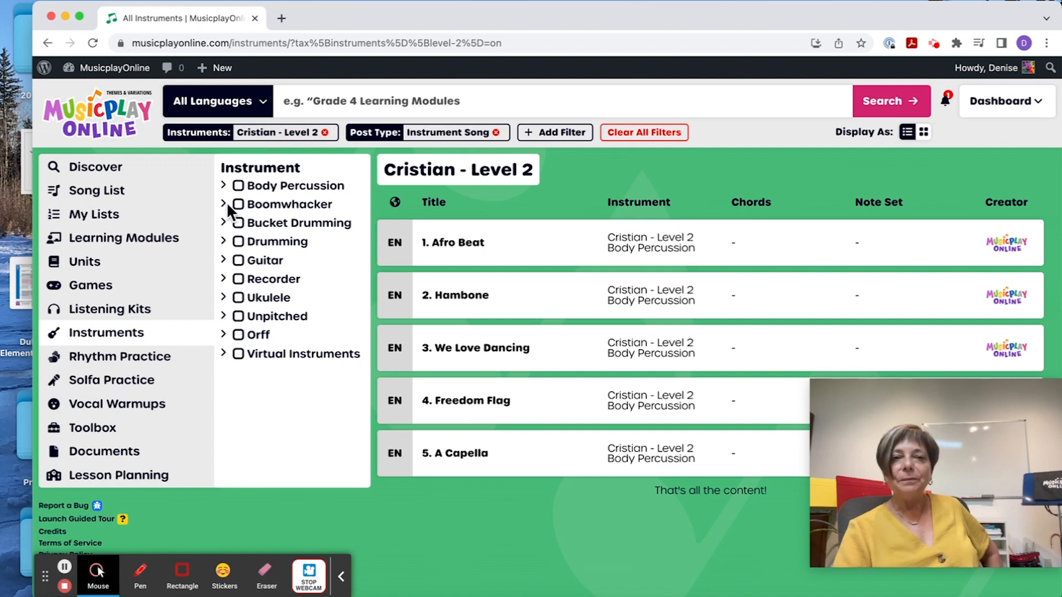
# Step: Add the Boomwhacker 5 Notes filter, remove Cristian - Level 2, and collapse Body Percussion
pyautogui.click(223, 204)
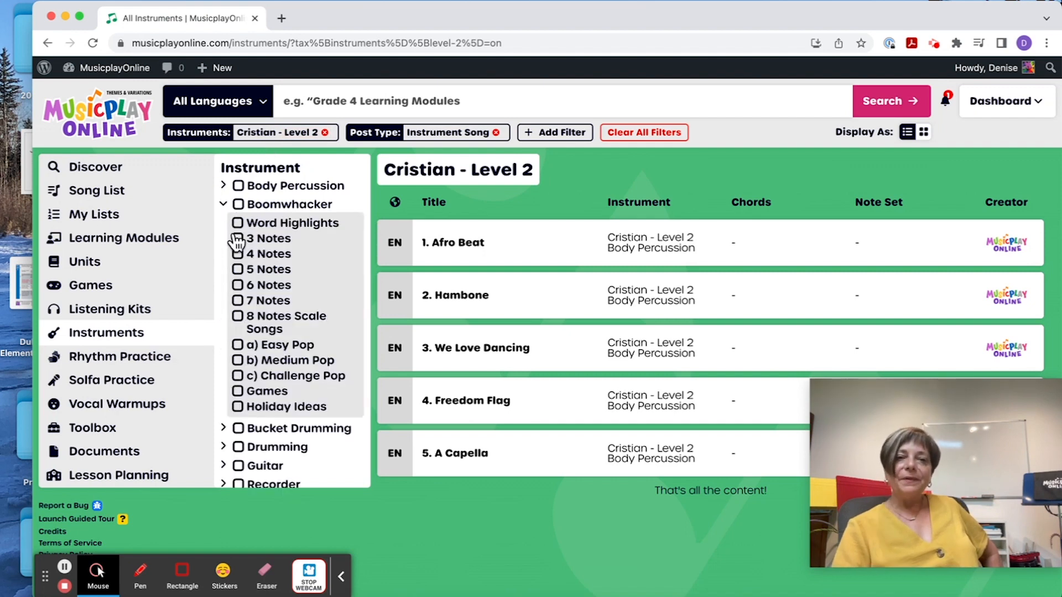
pyautogui.moveTo(269, 243)
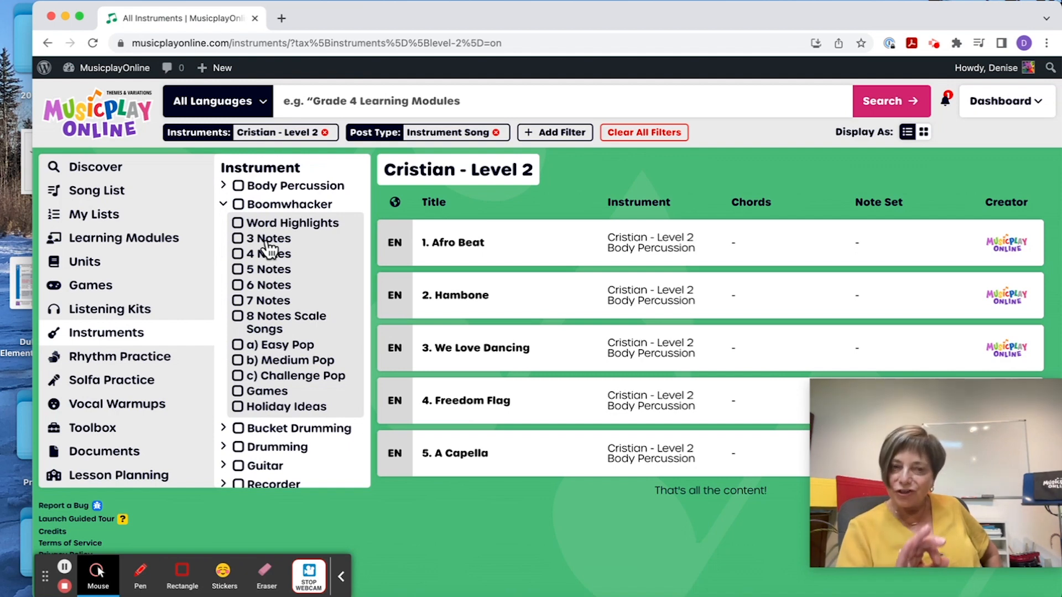
pyautogui.moveTo(269, 278)
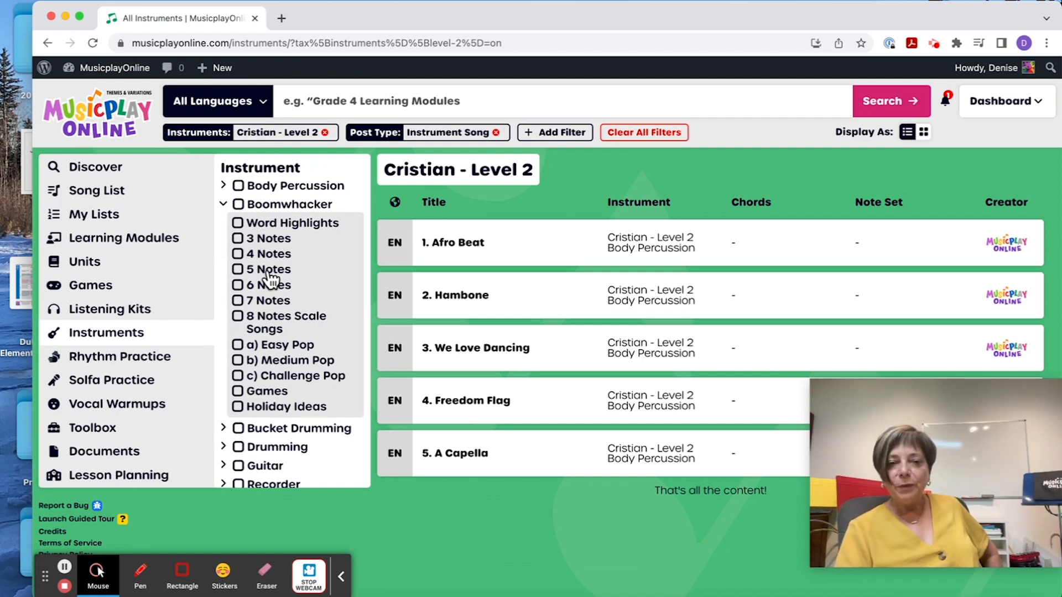
pyautogui.click(238, 268)
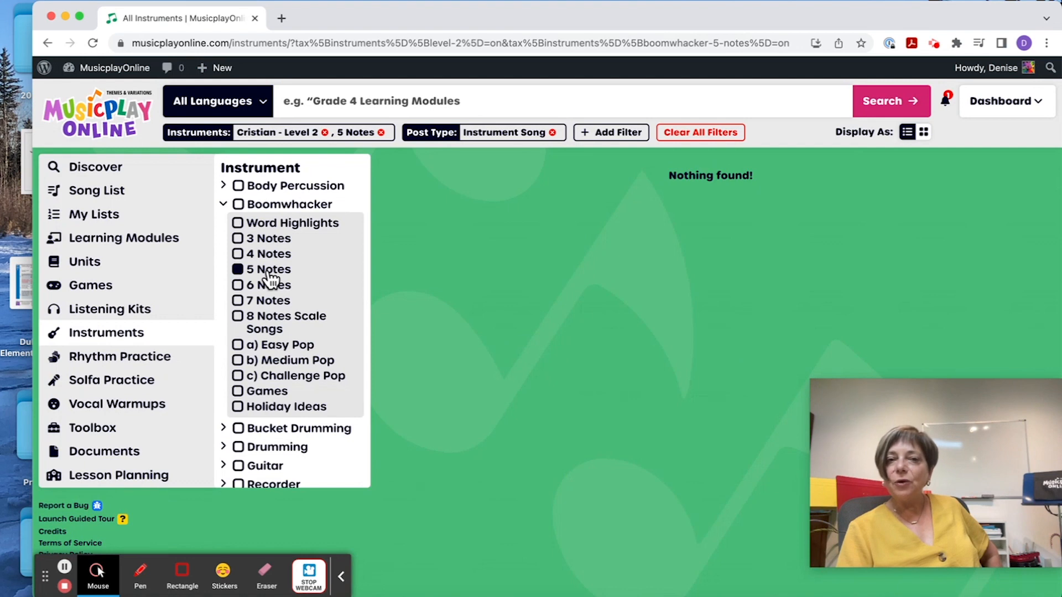
pyautogui.moveTo(229, 188)
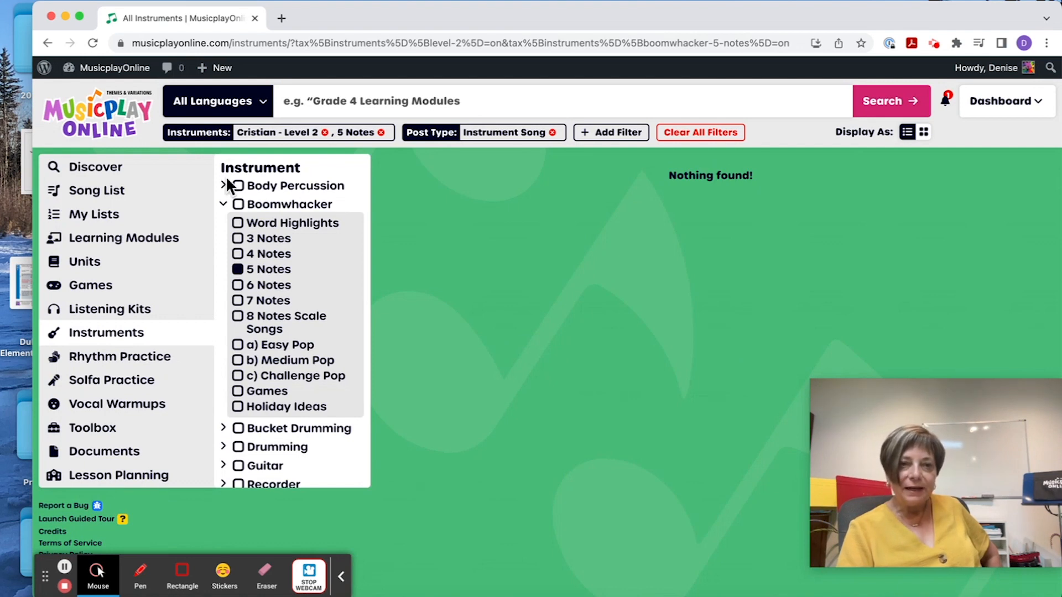
pyautogui.click(323, 132)
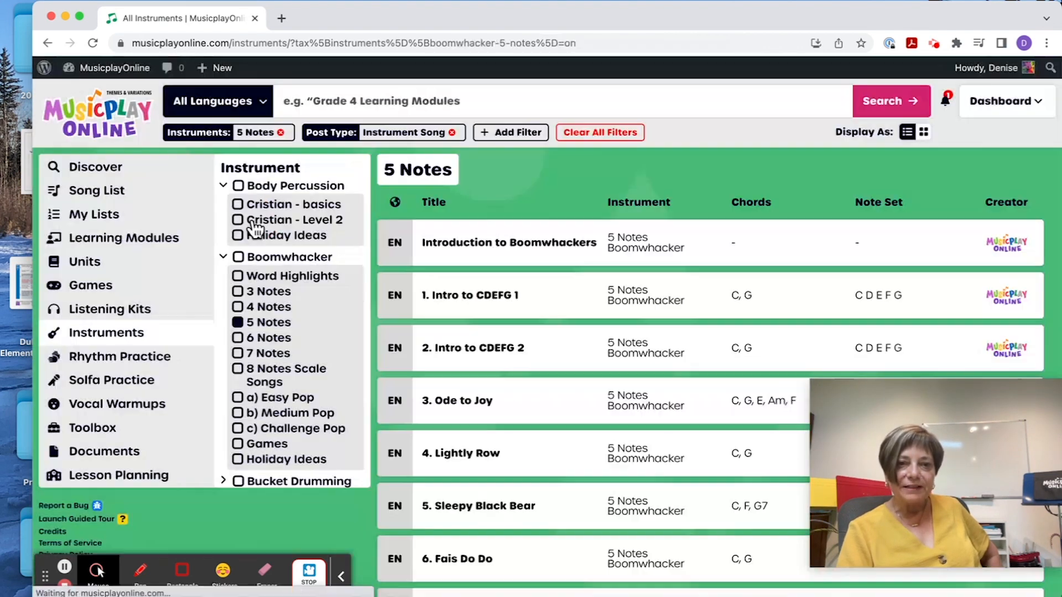
pyautogui.click(223, 186)
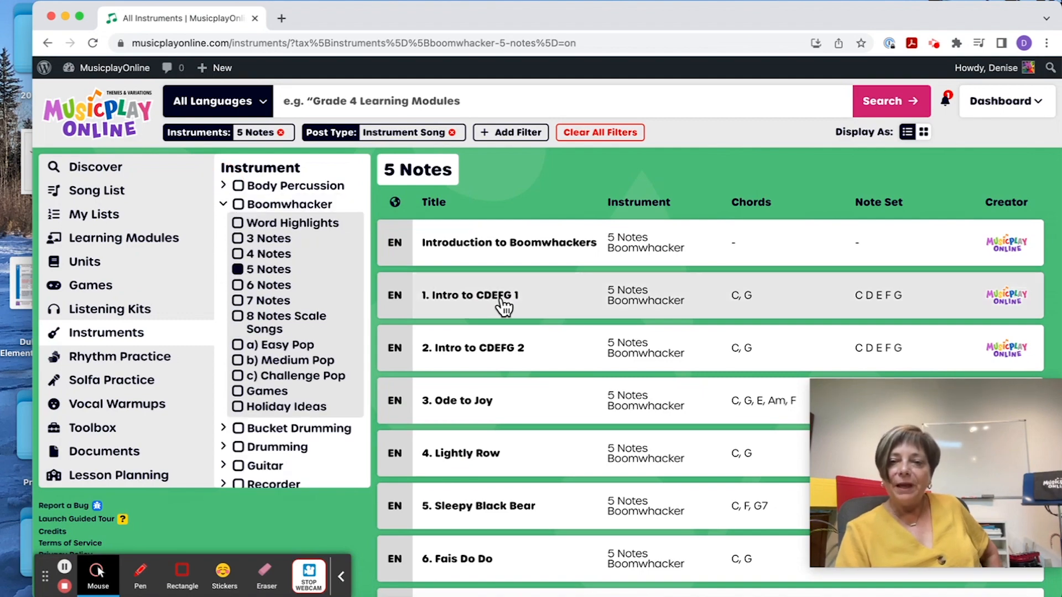
# Step: Scroll through the 5 Notes boomwhacker songs from Introduction to Boomwhackers onward
pyautogui.scroll(-3)
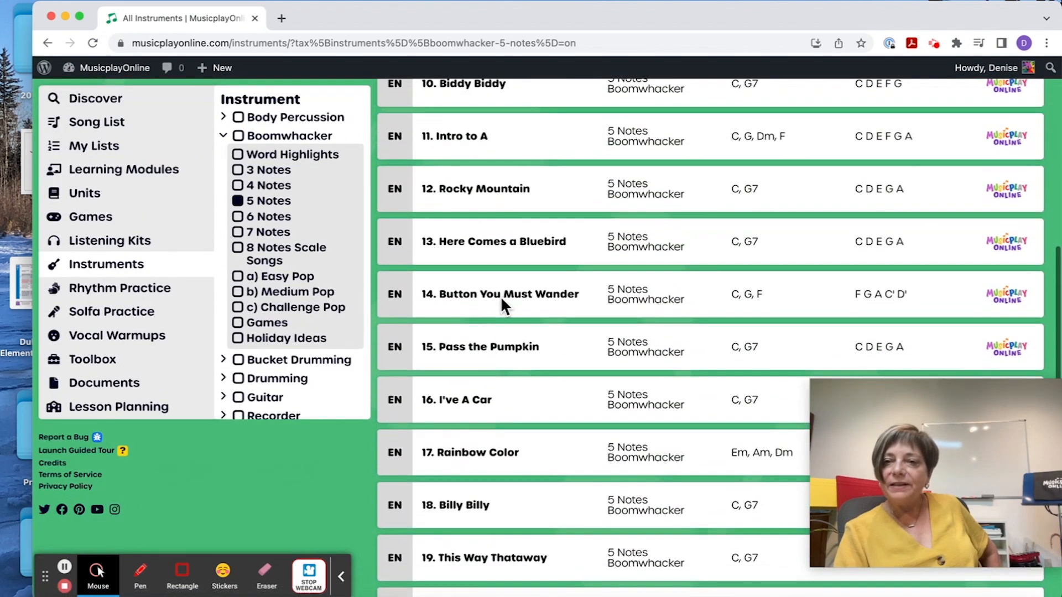
pyautogui.scroll(-3)
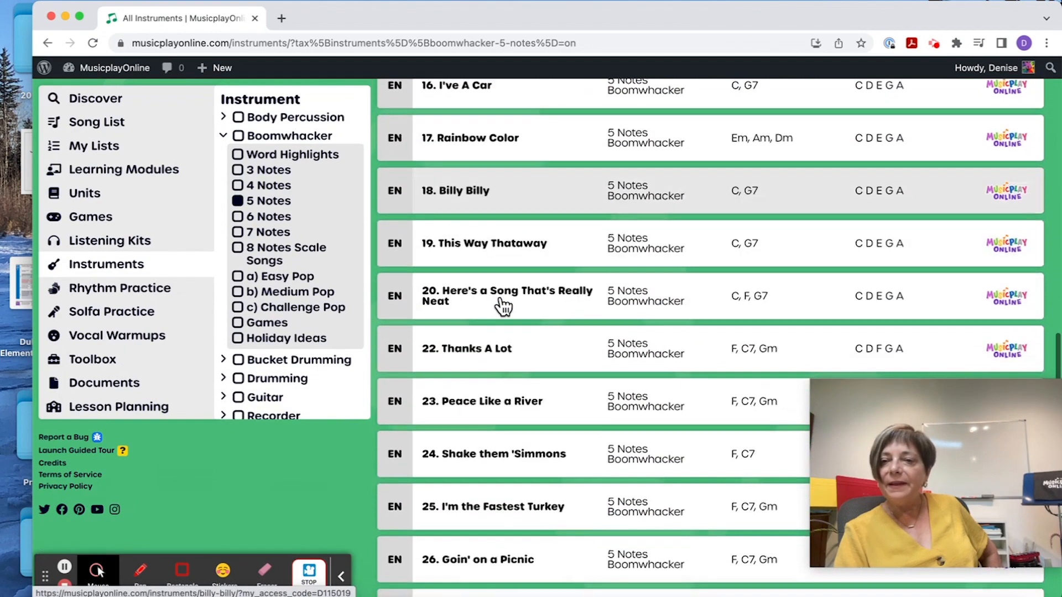
pyautogui.scroll(3)
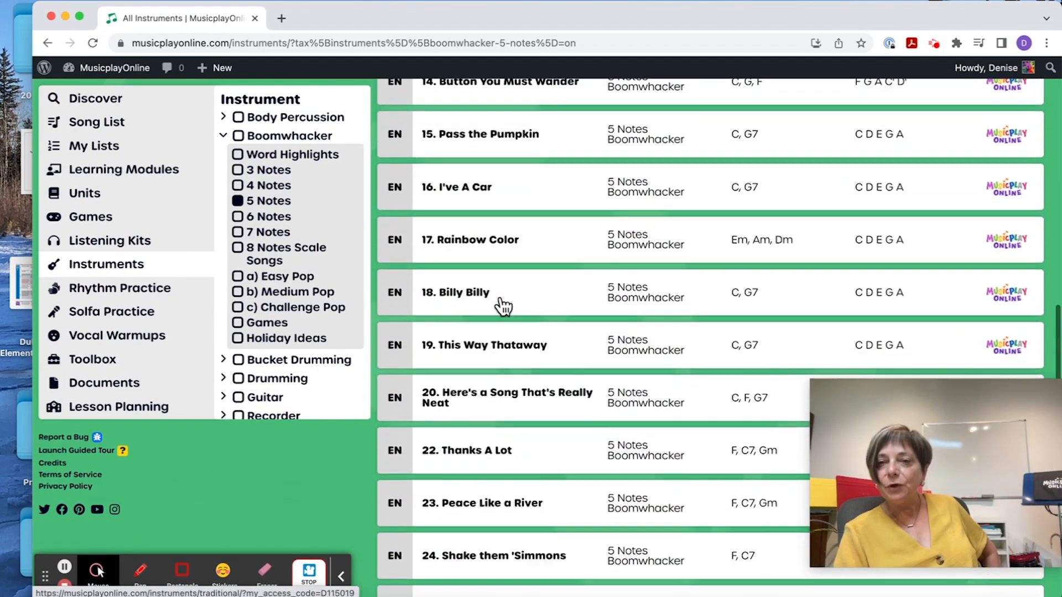
pyautogui.scroll(3)
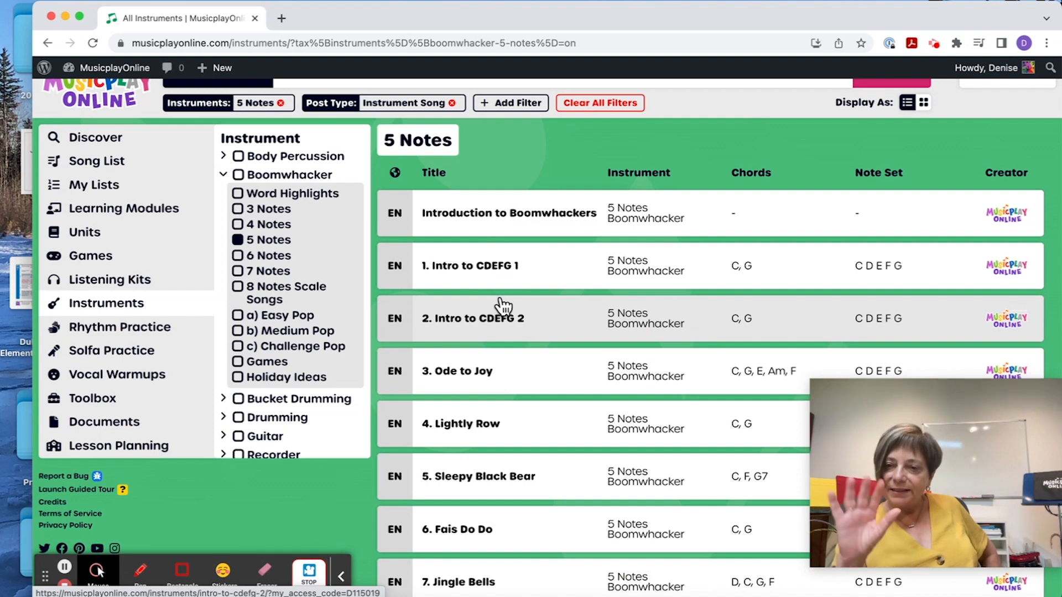
pyautogui.moveTo(507, 288)
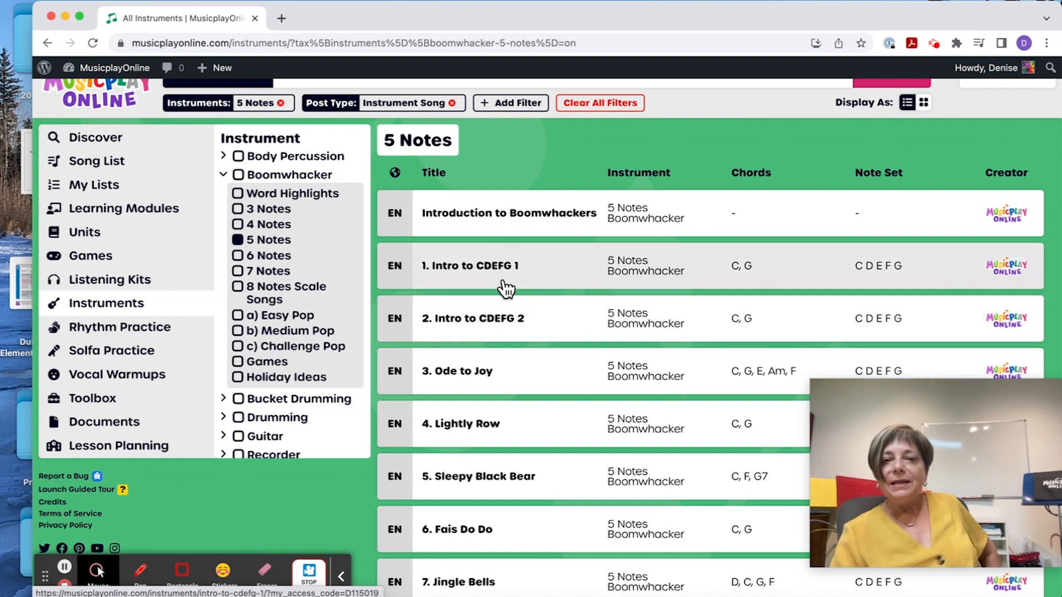
# Step: Open the Intro to CDEFG 1 boomwhacker song page
pyautogui.click(470, 266)
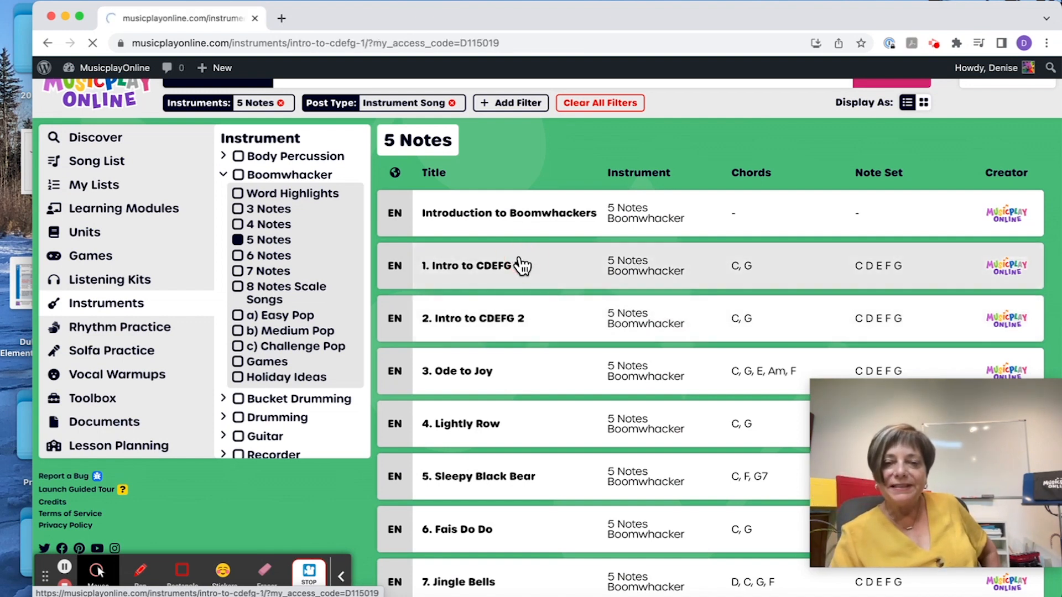
pyautogui.click(465, 266)
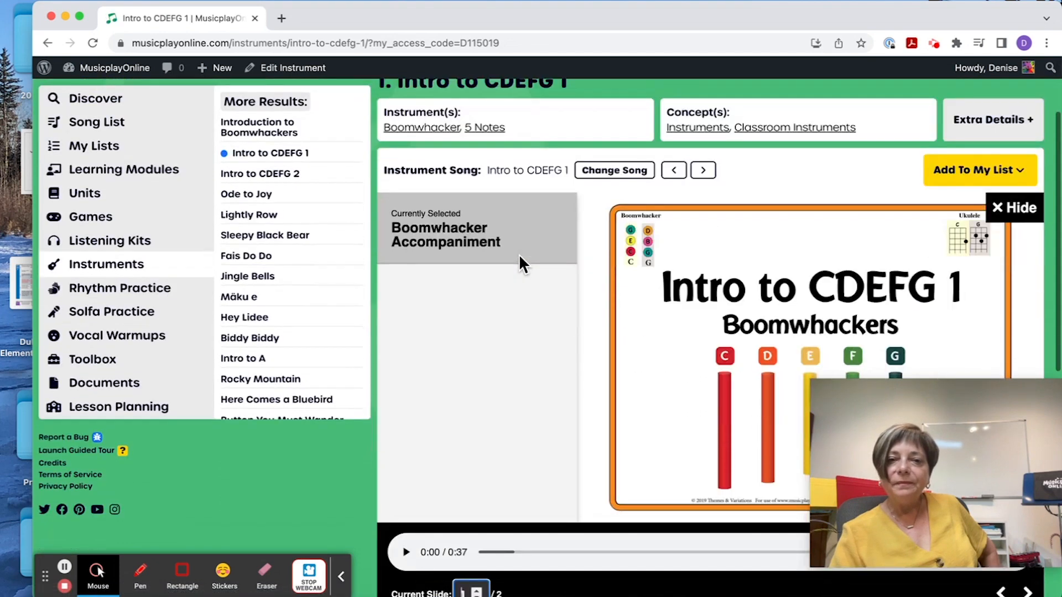
pyautogui.scroll(-3)
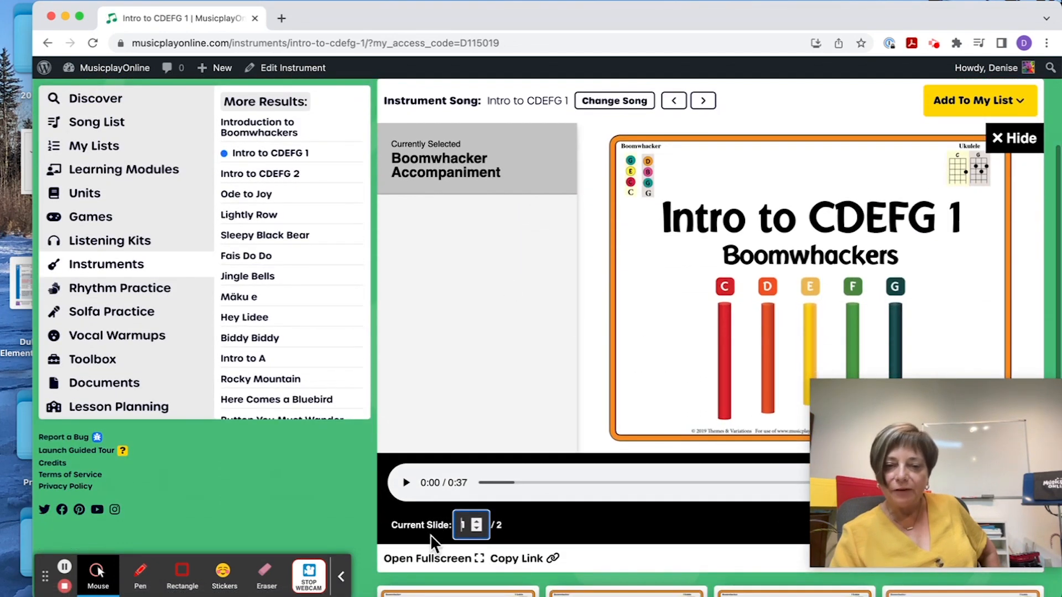
# Step: Show the song fullscreen on its sheet-music slide and play the accompaniment
pyautogui.click(426, 558)
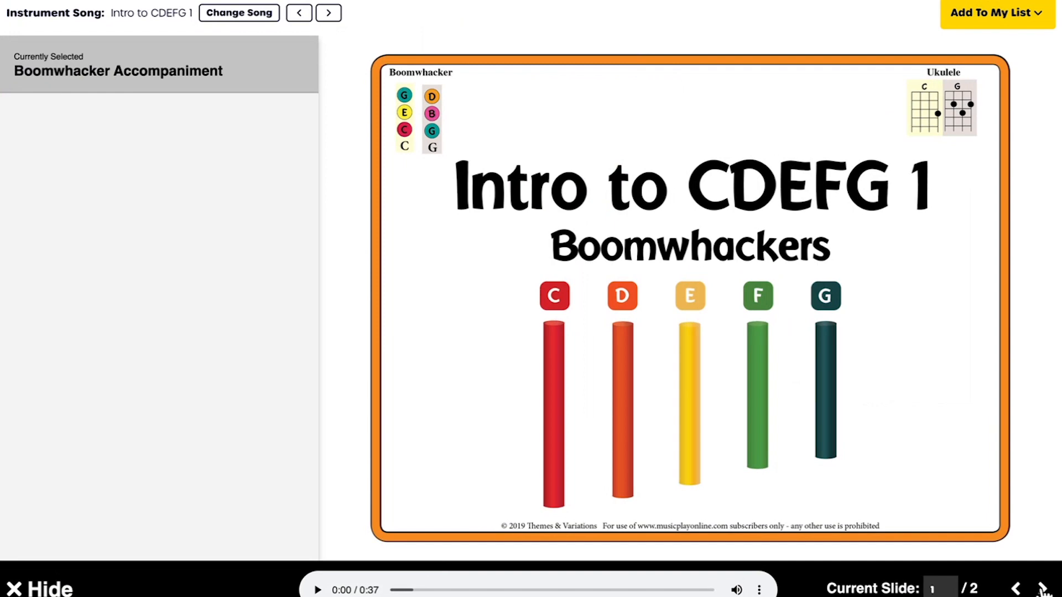
pyautogui.click(1044, 588)
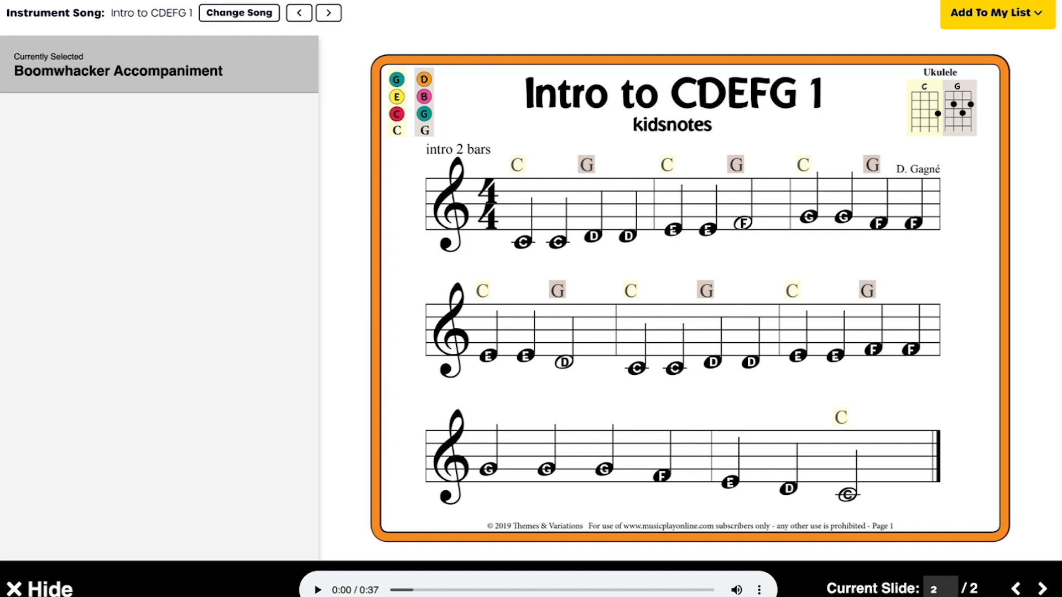
pyautogui.click(316, 590)
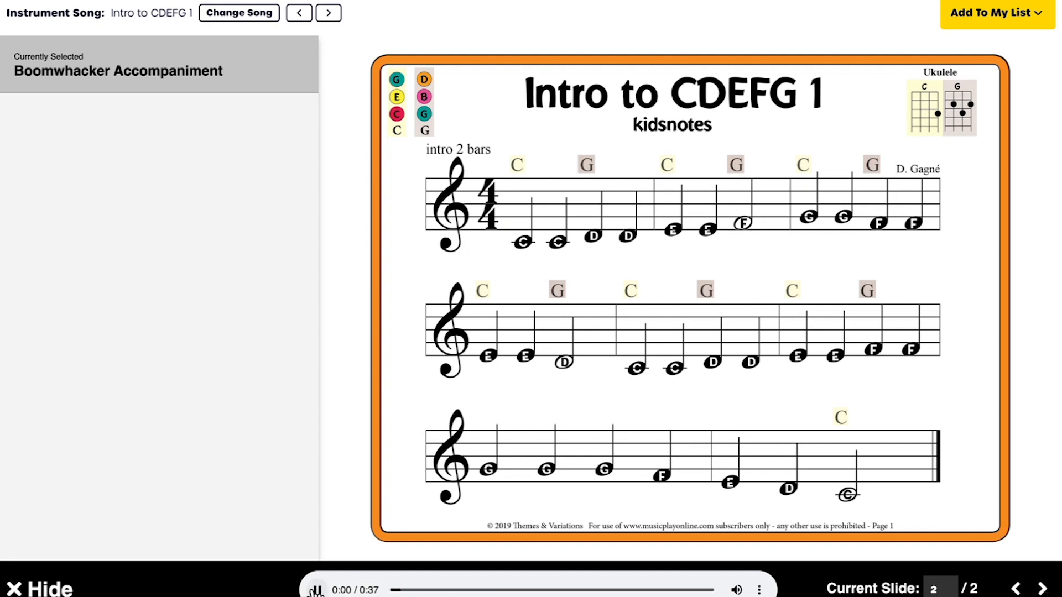
pyautogui.click(314, 589)
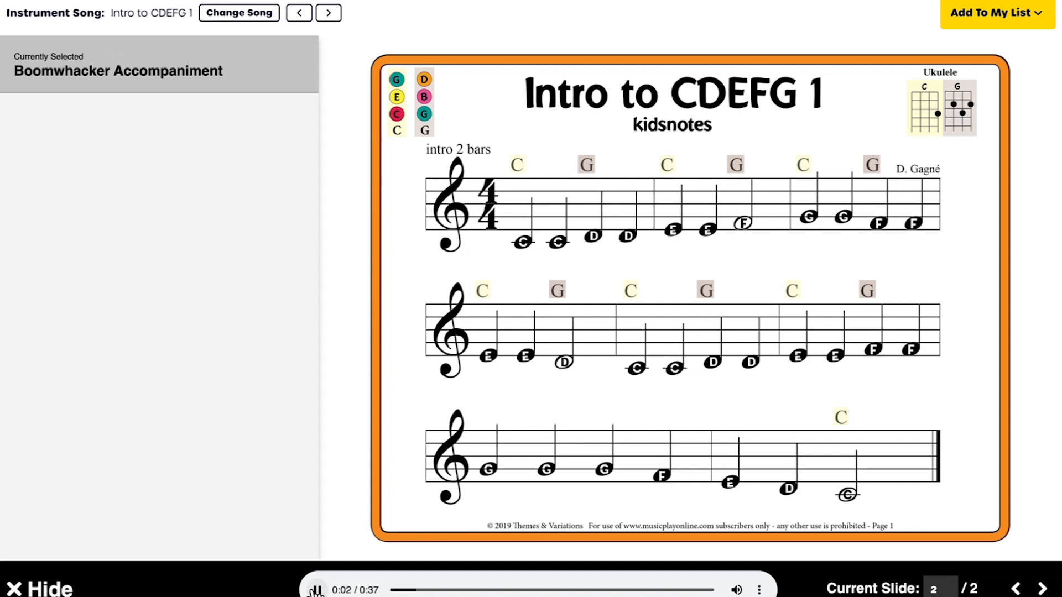
pyautogui.click(316, 589)
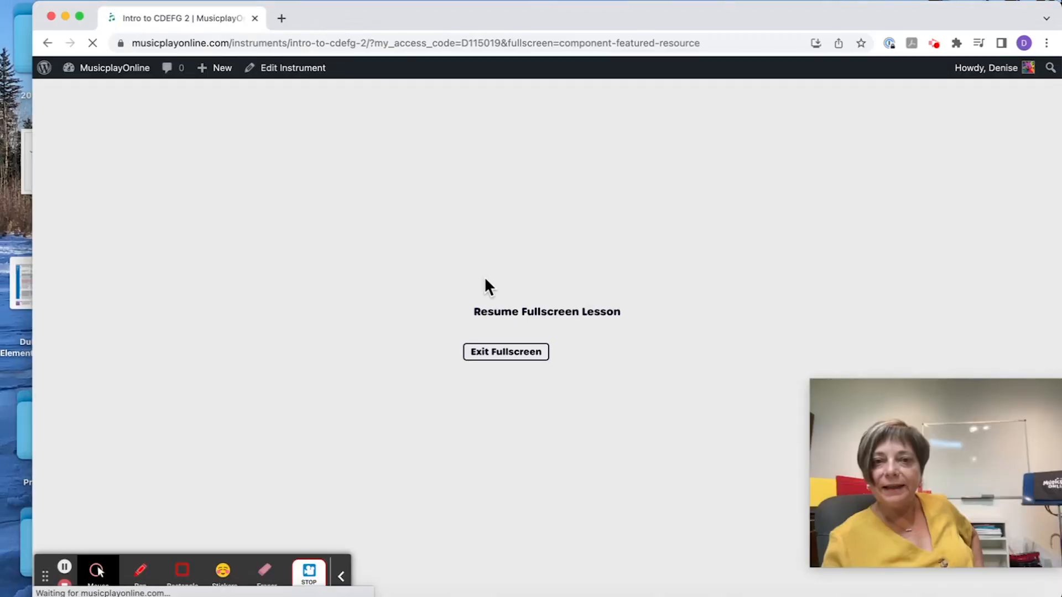
# Step: Resume Intro to CDEFG 2 fullscreen and advance to the coloured-notes score on slide 2
pyautogui.click(546, 311)
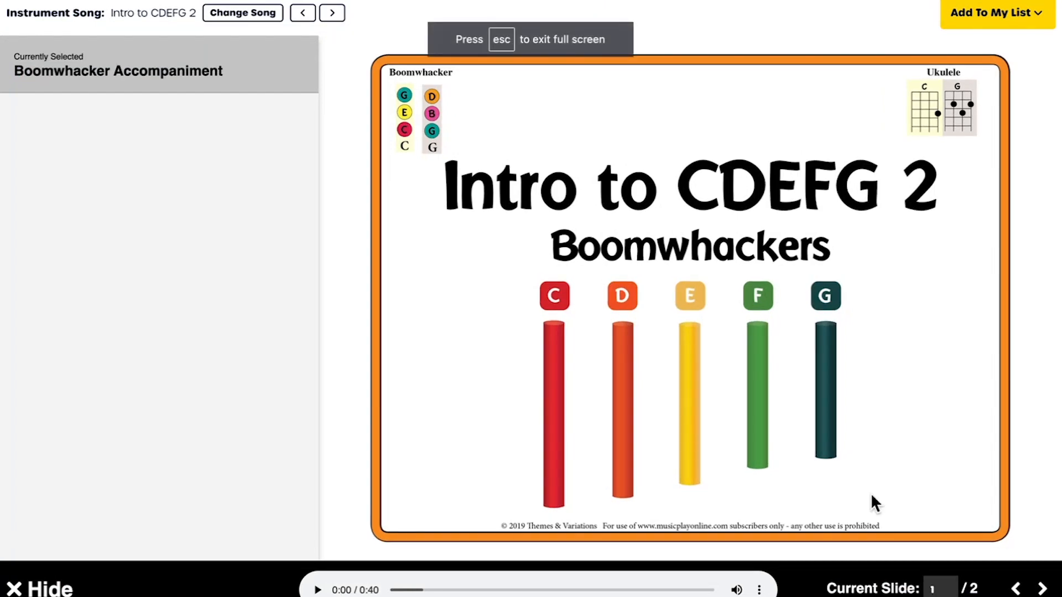
pyautogui.click(1041, 588)
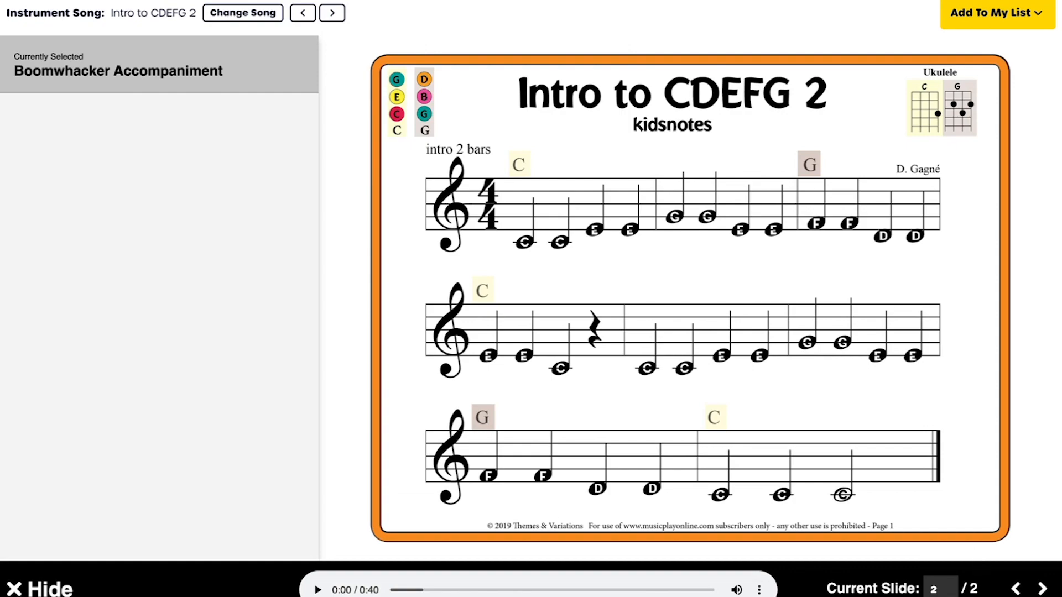
pyautogui.click(1016, 588)
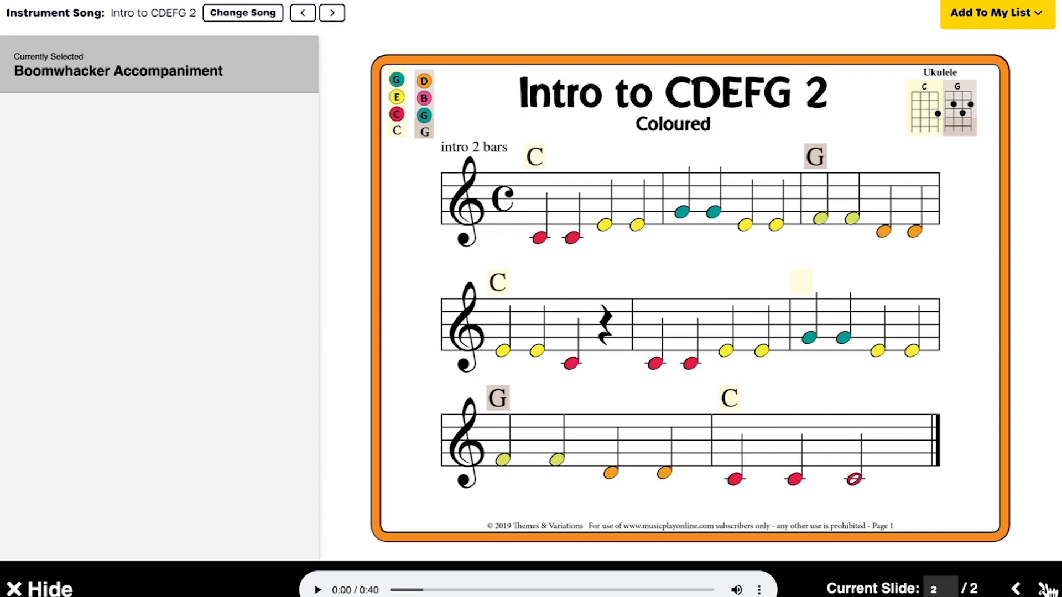
pyautogui.moveTo(85, 592)
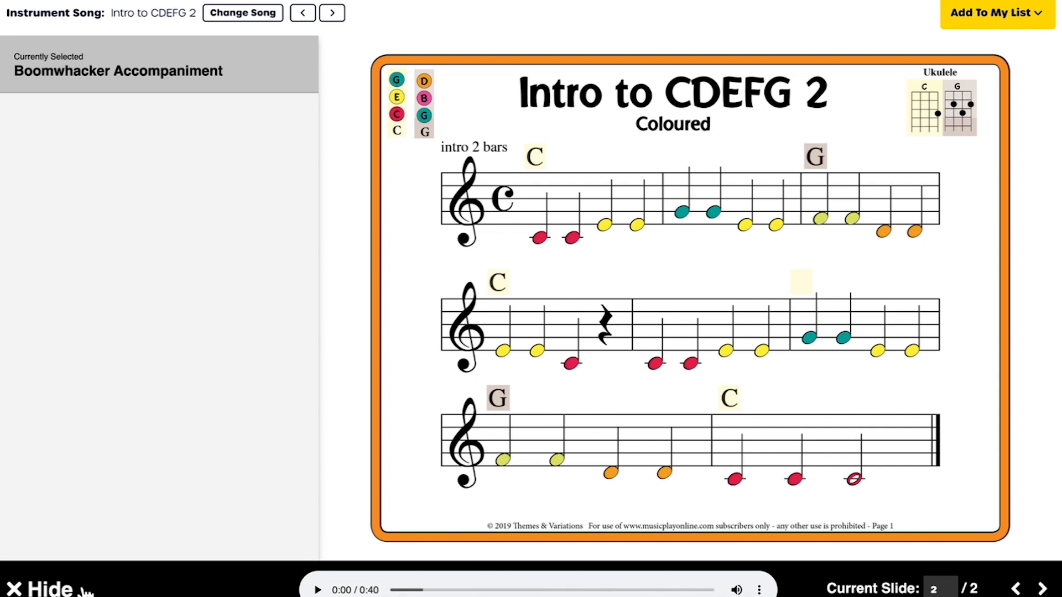
pyautogui.moveTo(64, 588)
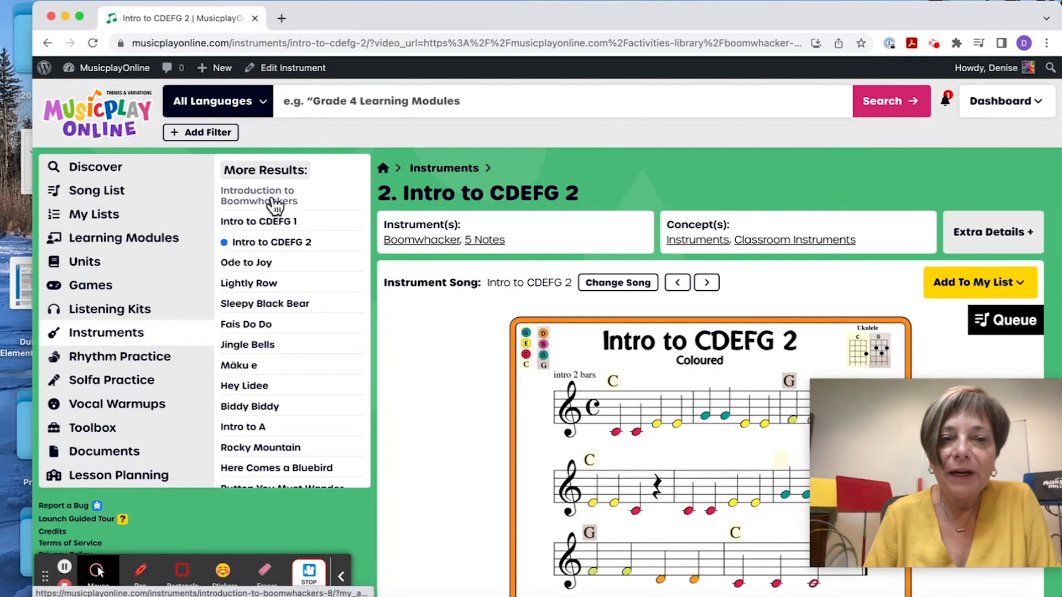
# Step: Scroll down through the More Results list below Intro to CDEFG 2
pyautogui.scroll(-3)
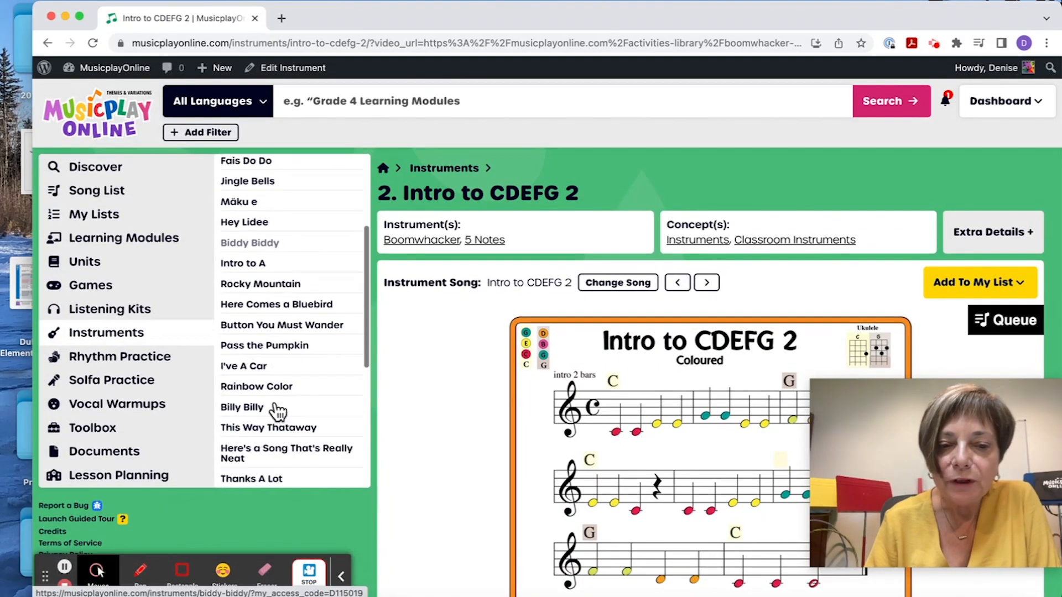
pyautogui.scroll(-3)
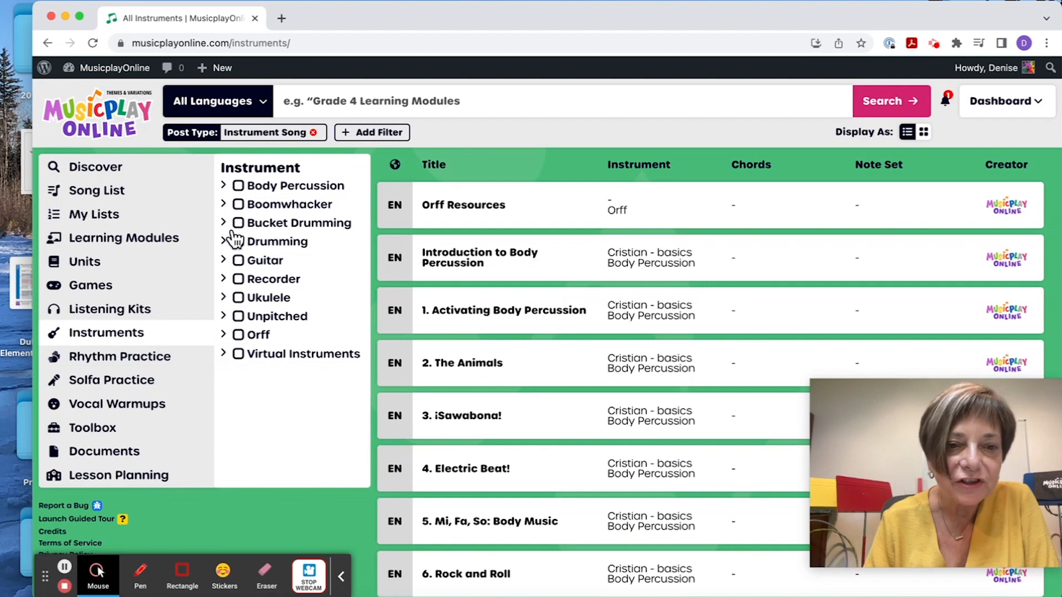
# Step: Filter boomwhacker songs to a) Easy Pop, scroll their note sets, then untick it
pyautogui.click(223, 204)
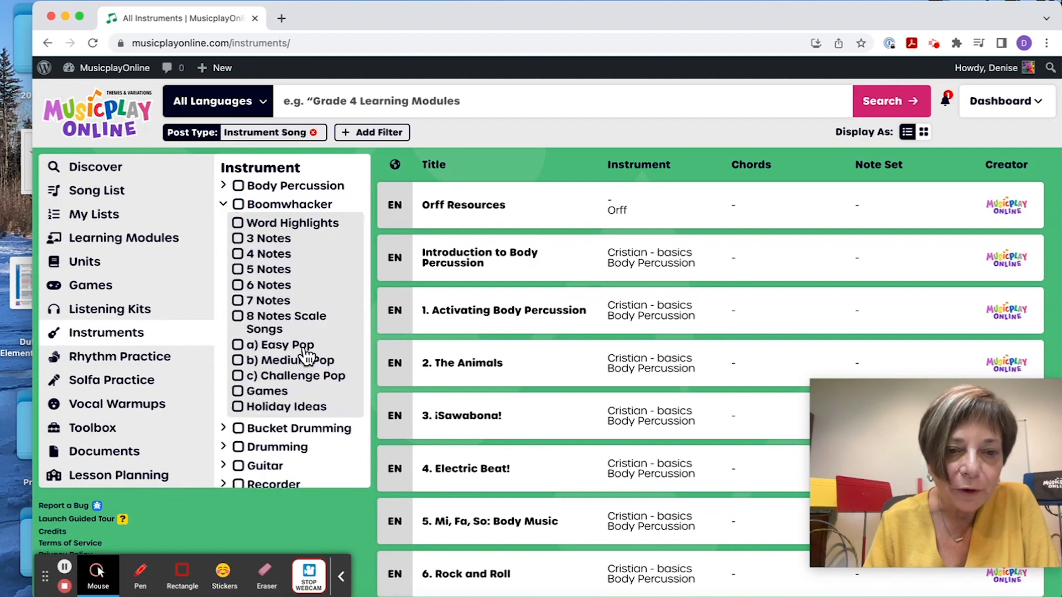
pyautogui.moveTo(302, 403)
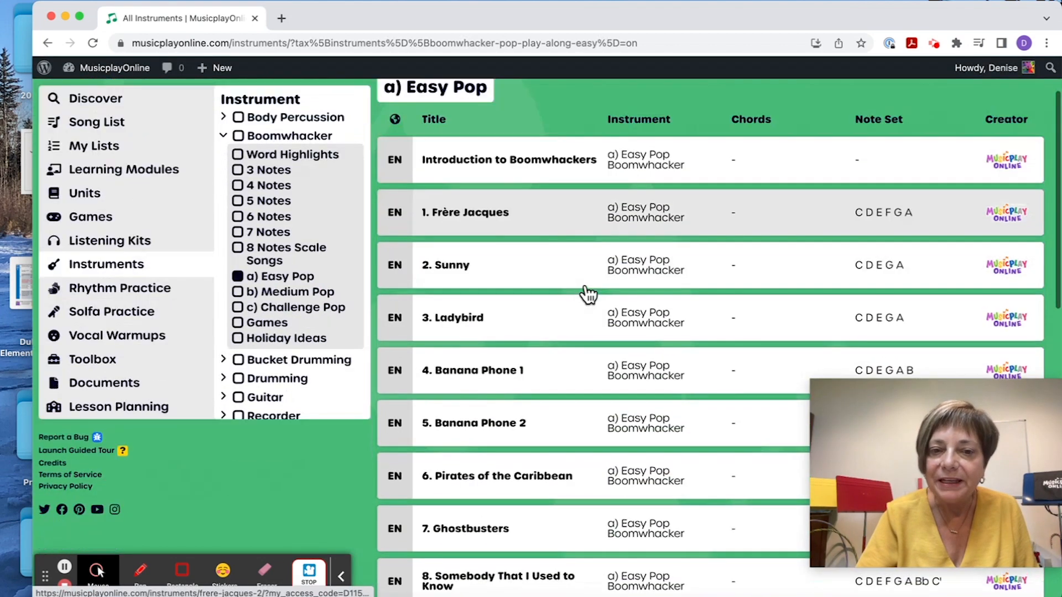
pyautogui.scroll(-3)
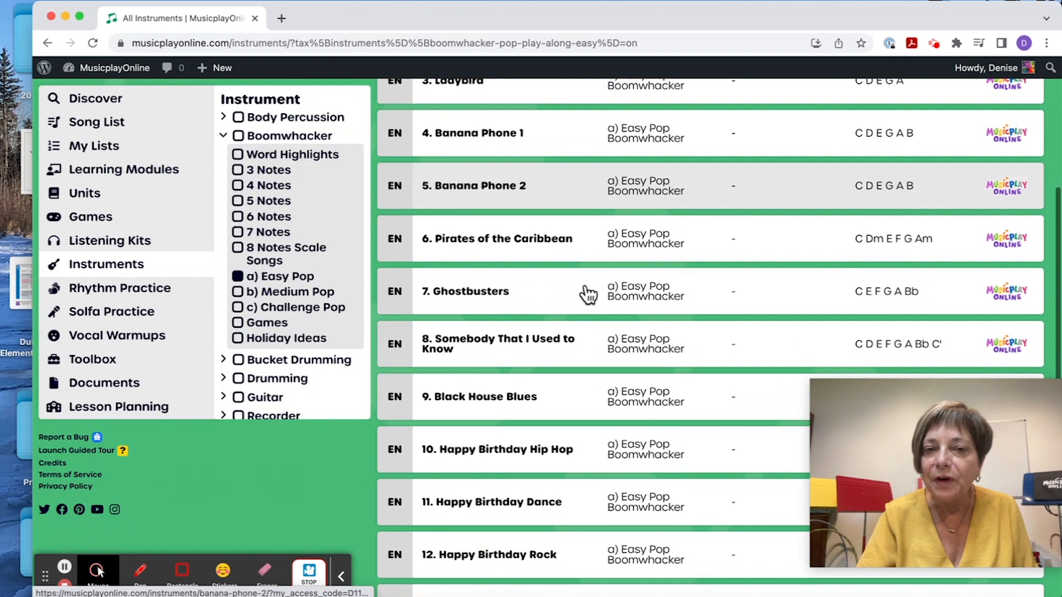
pyautogui.scroll(-3)
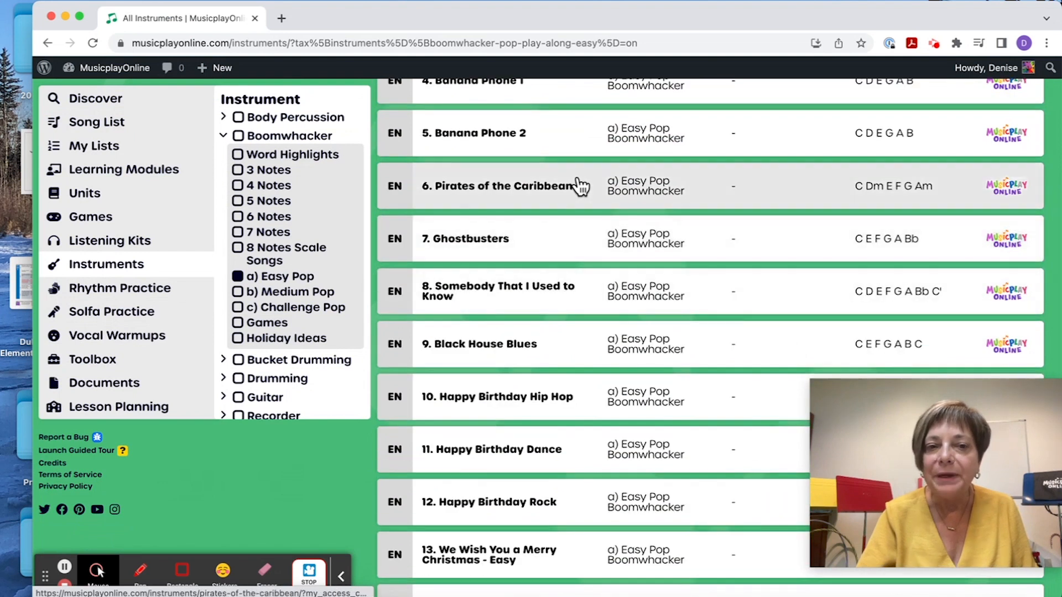
pyautogui.moveTo(287, 293)
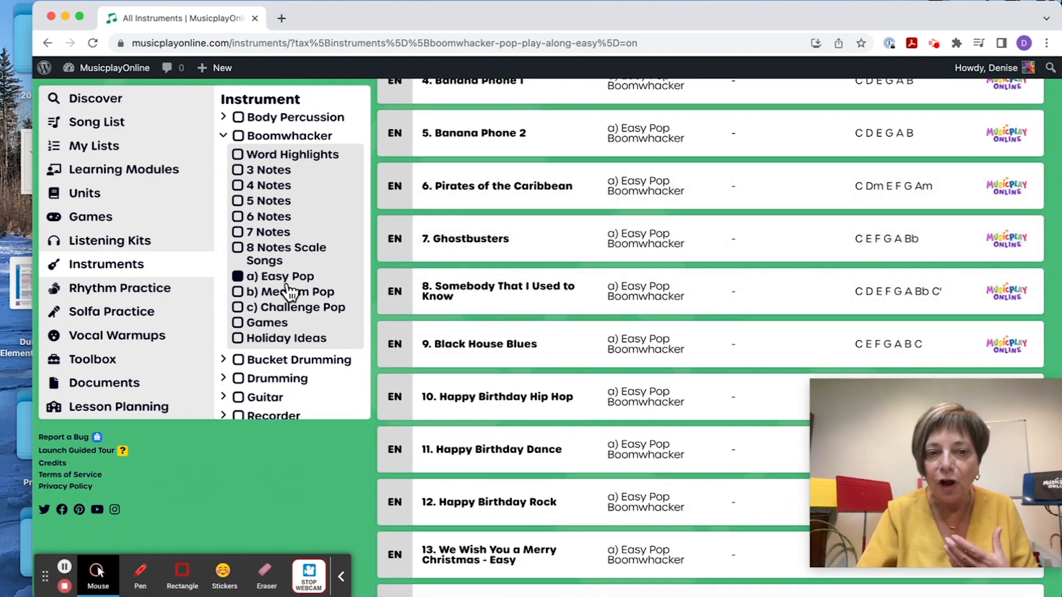
pyautogui.click(236, 276)
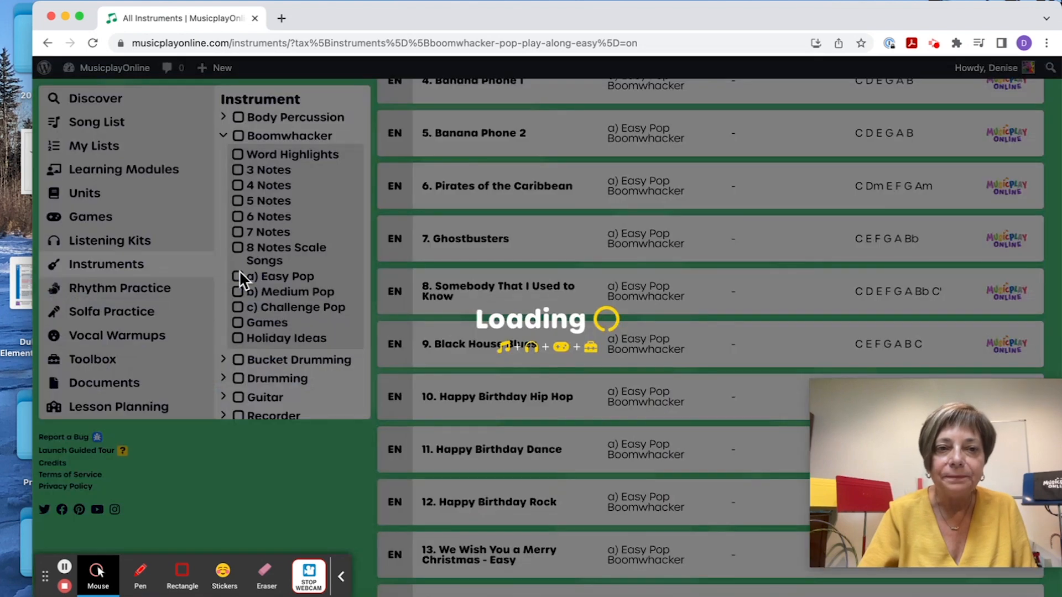
# Step: Collapse Boomwhacker, tick Ukulele 1-2-3 Chord (in C), and scroll its song chords
pyautogui.click(224, 135)
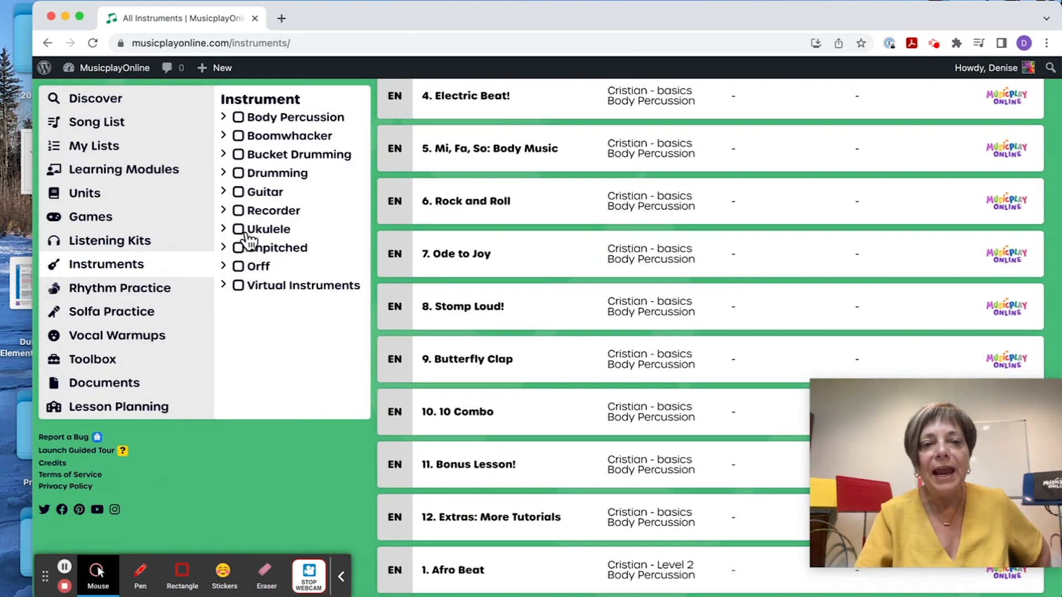
pyautogui.click(224, 229)
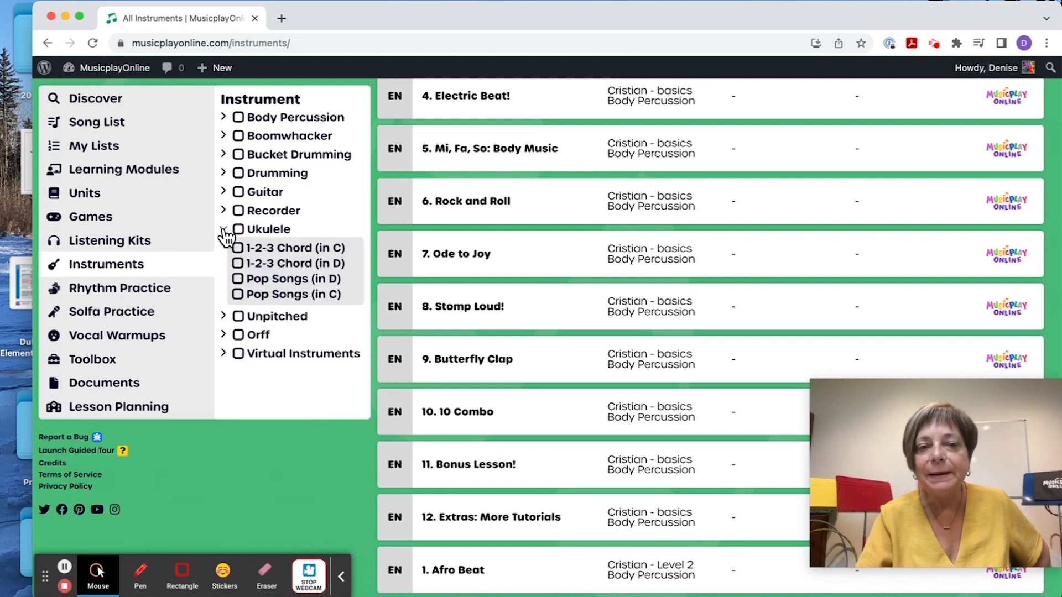
pyautogui.click(238, 248)
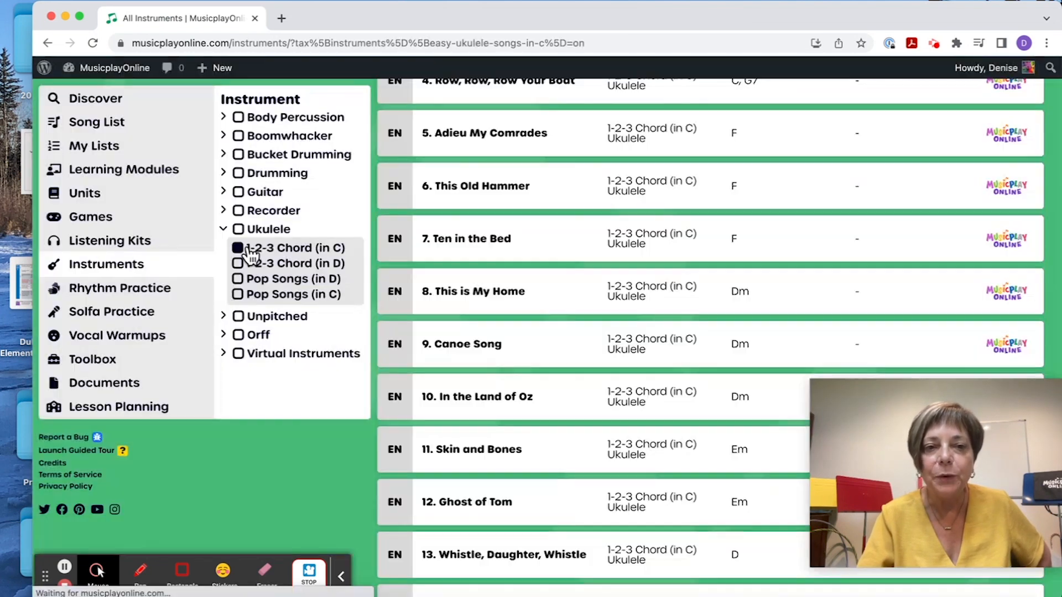
pyautogui.click(238, 247)
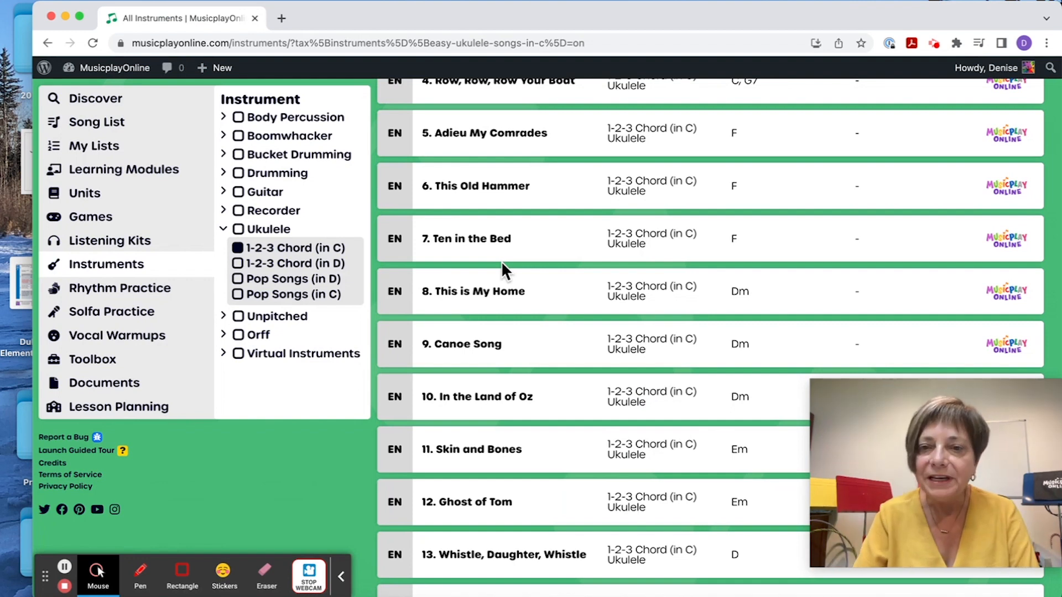
pyautogui.scroll(3)
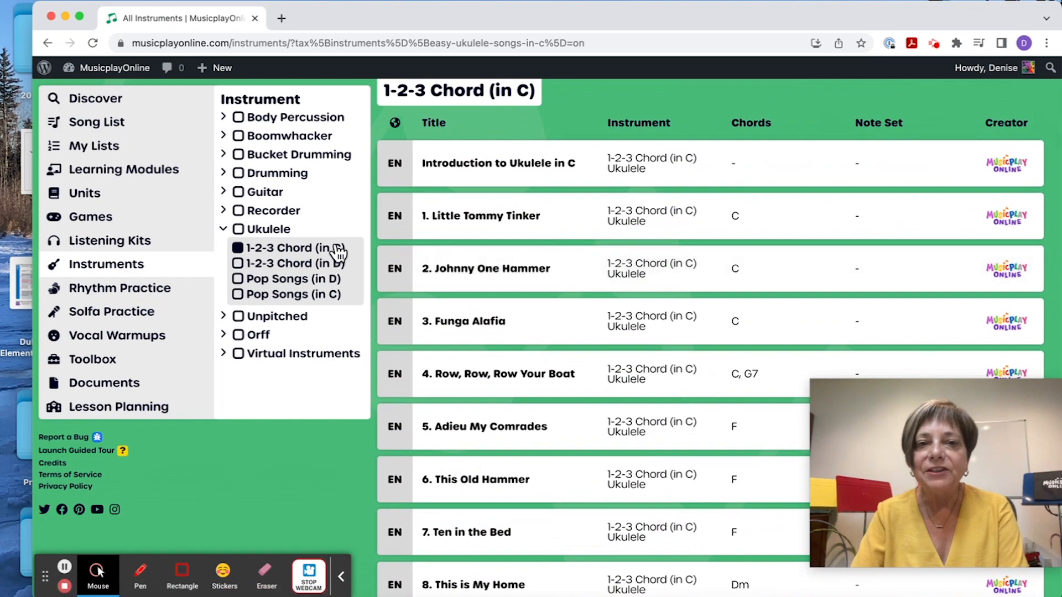
pyautogui.scroll(3)
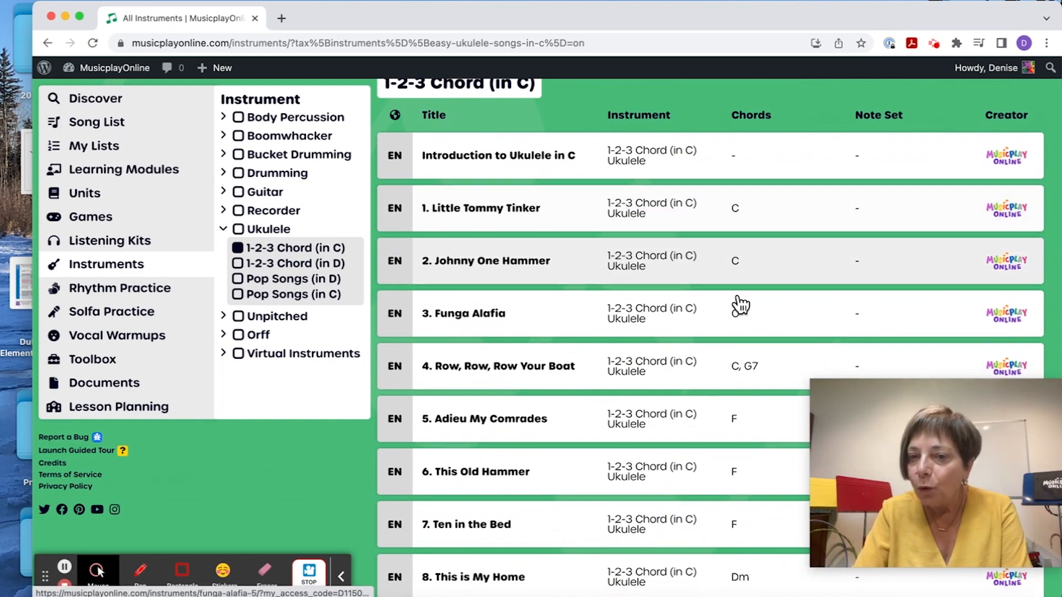
pyautogui.scroll(-3)
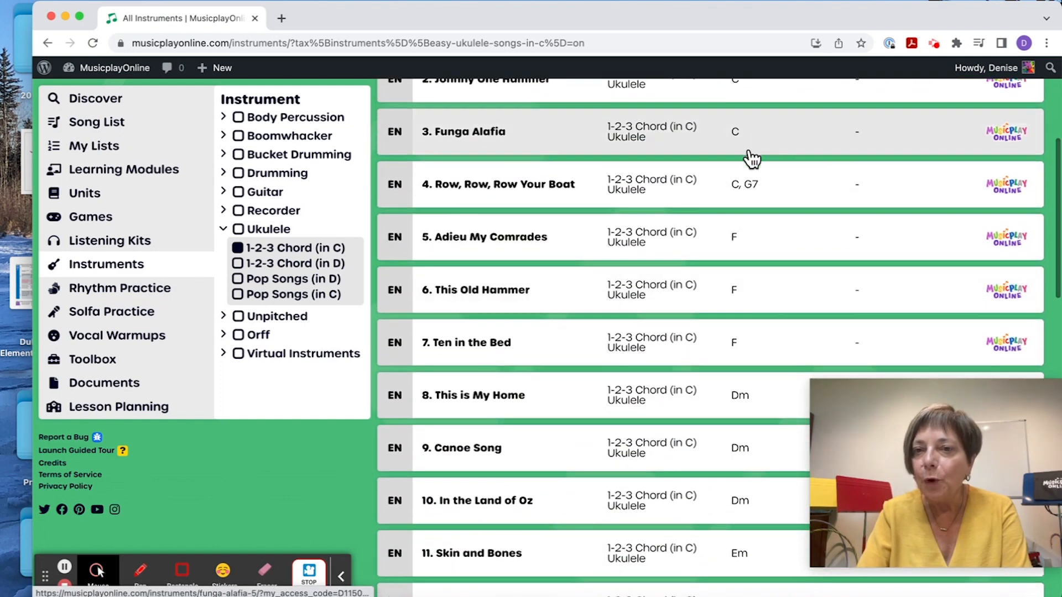
pyautogui.scroll(-3)
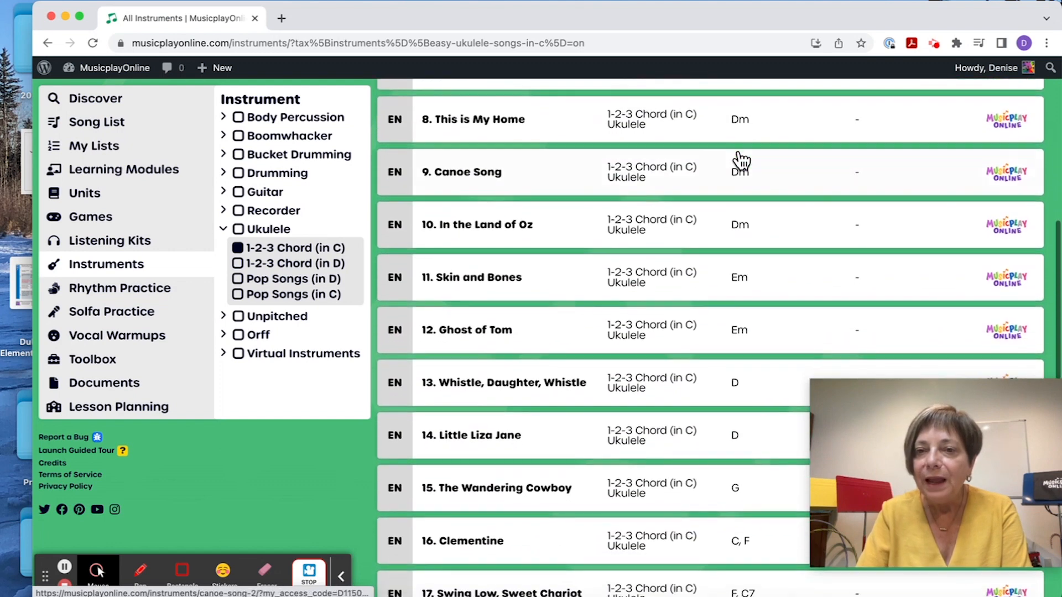
pyautogui.scroll(-3)
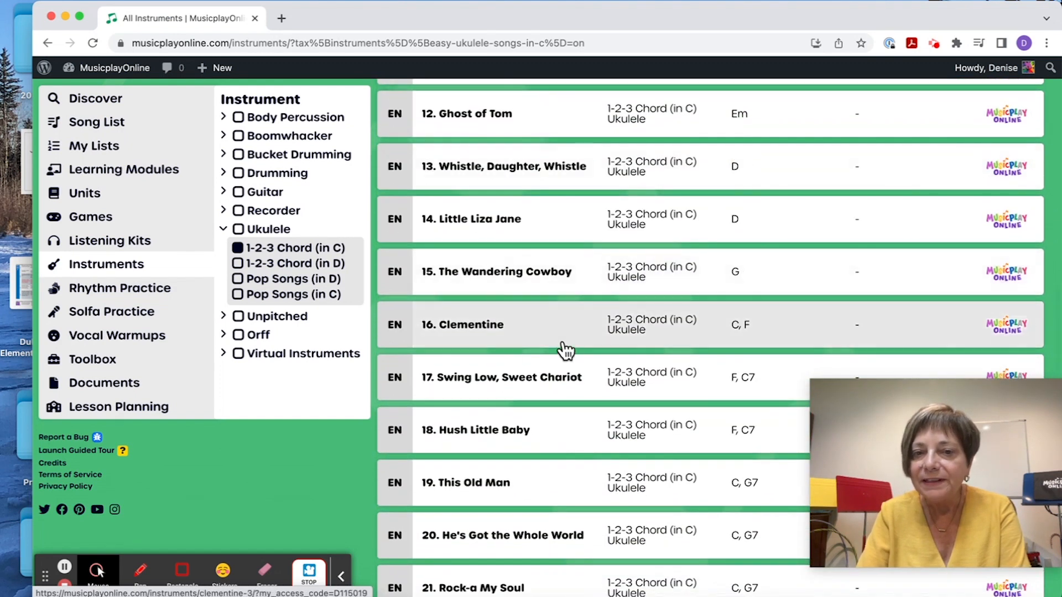
pyautogui.moveTo(634, 329)
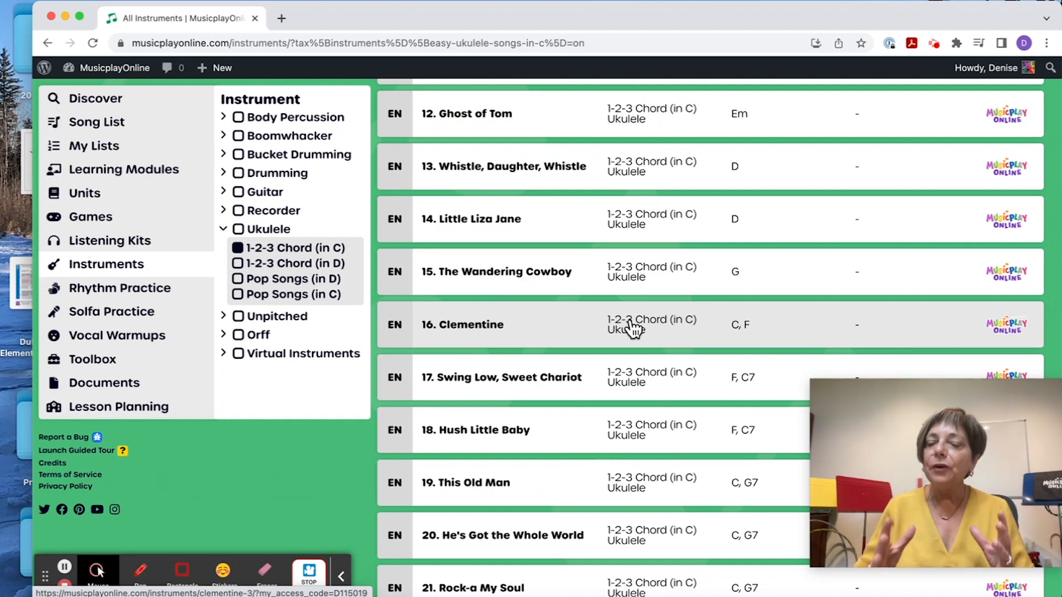
pyautogui.scroll(3)
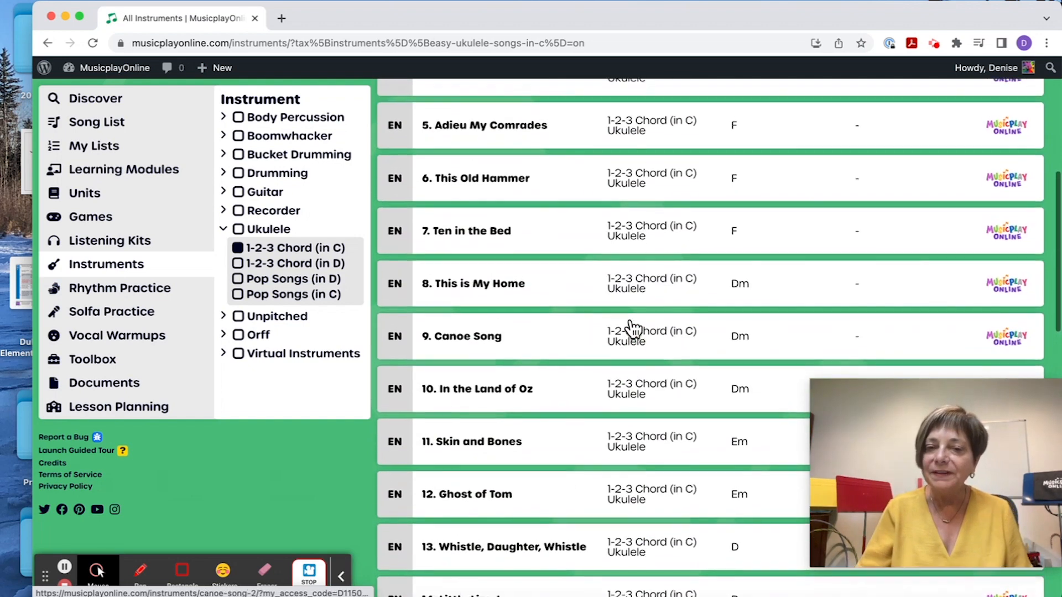
pyautogui.scroll(3)
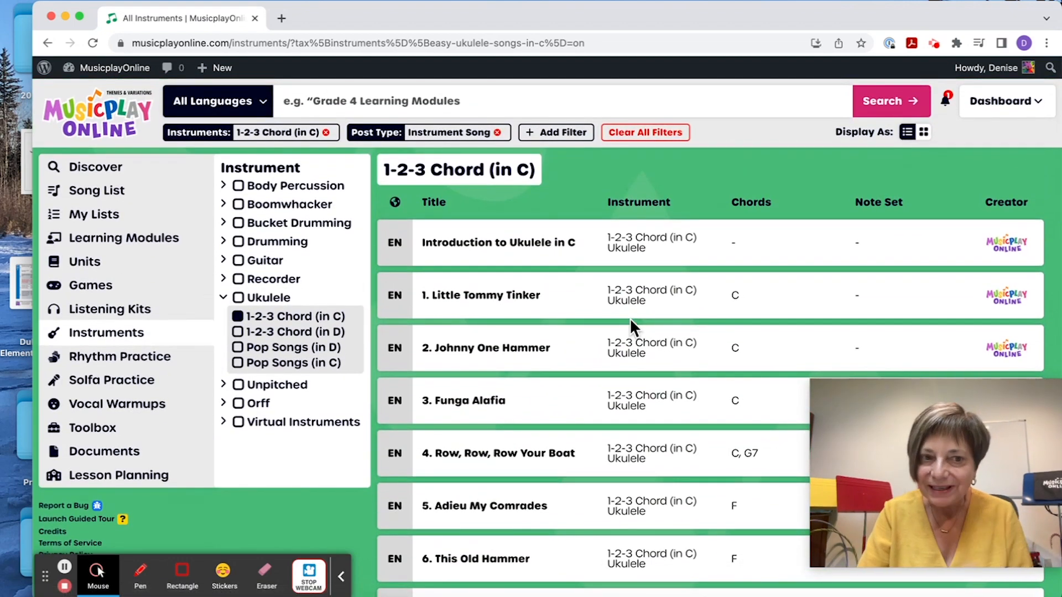
pyautogui.moveTo(241, 372)
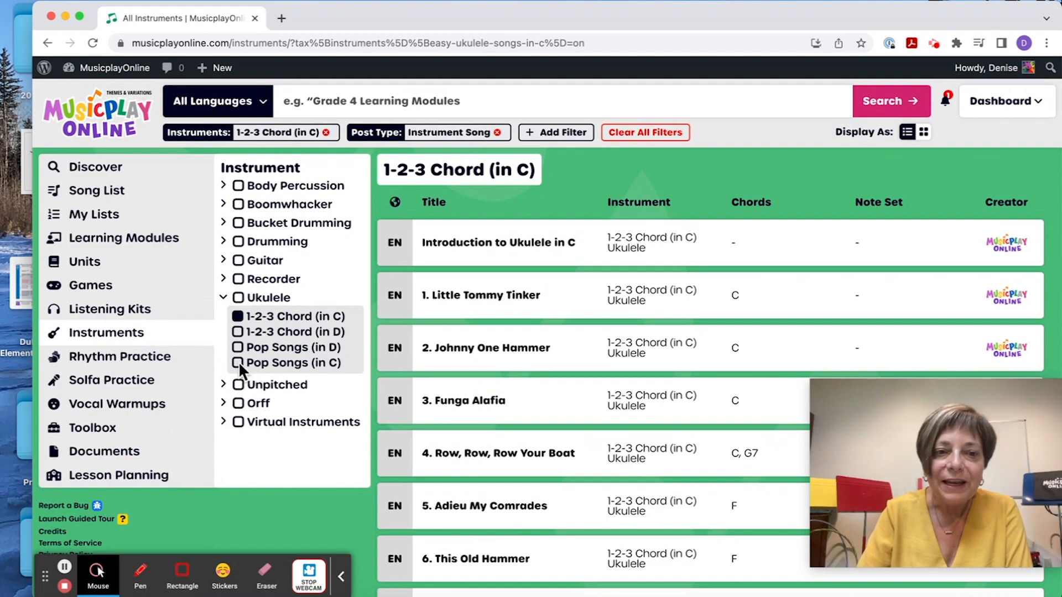
# Step: Tick Ukulele Pop Songs (in C) and scroll down to Lady in Black
pyautogui.click(238, 362)
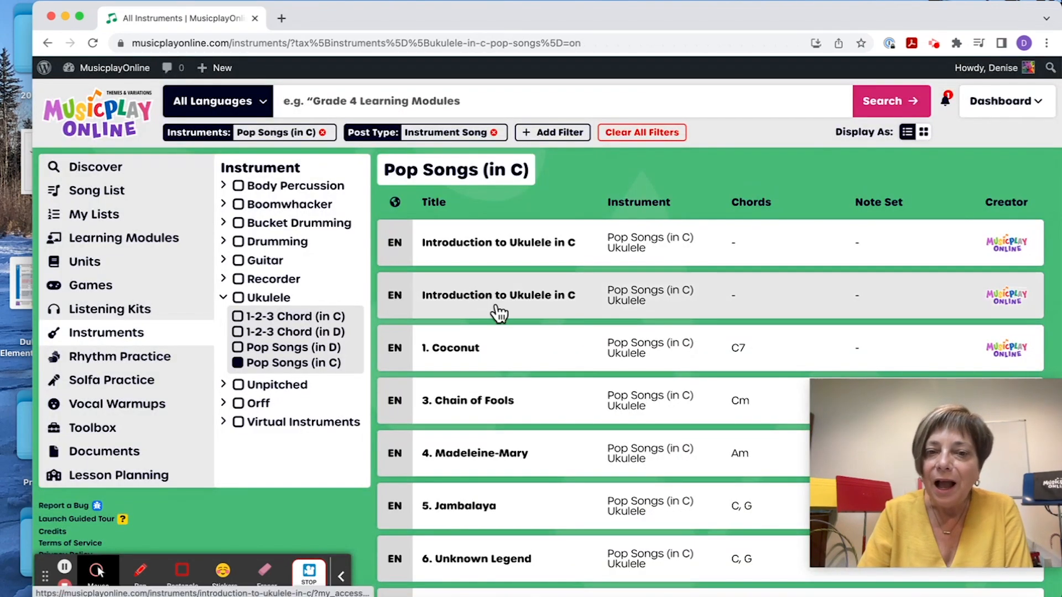
pyautogui.scroll(-3)
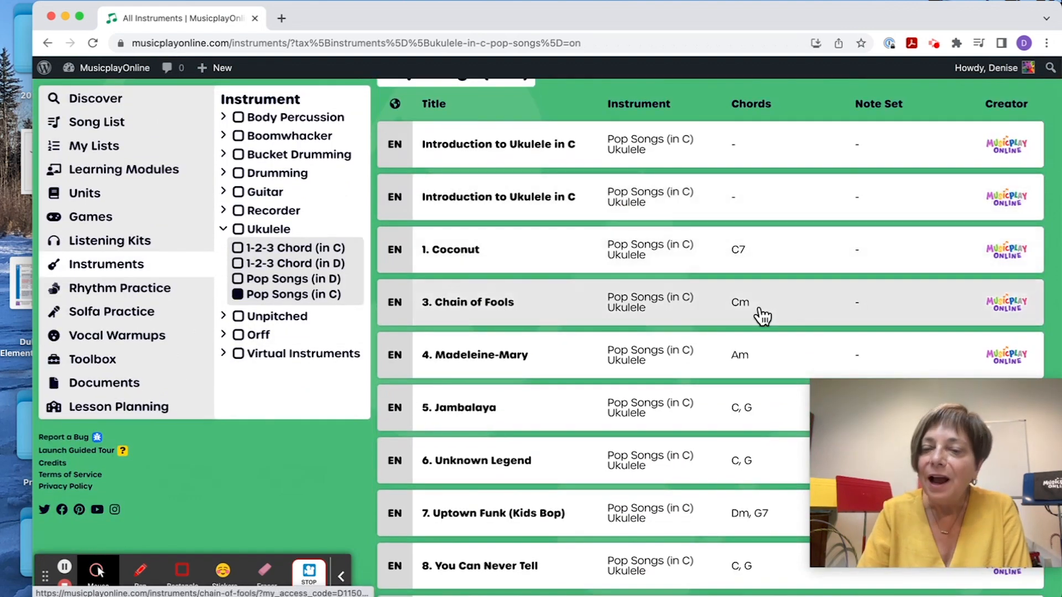
pyautogui.moveTo(763, 327)
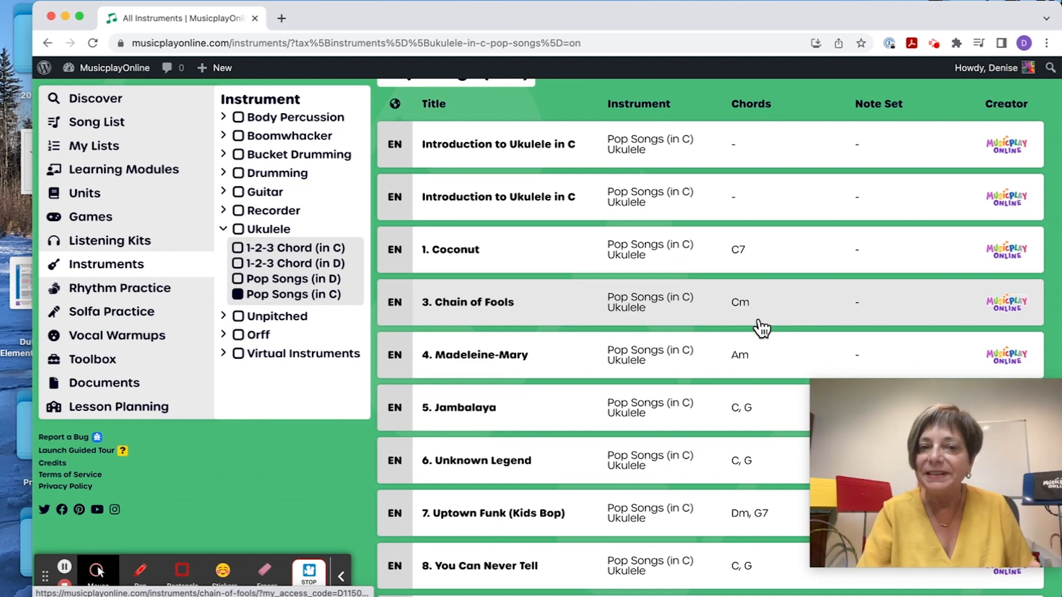
pyautogui.moveTo(757, 358)
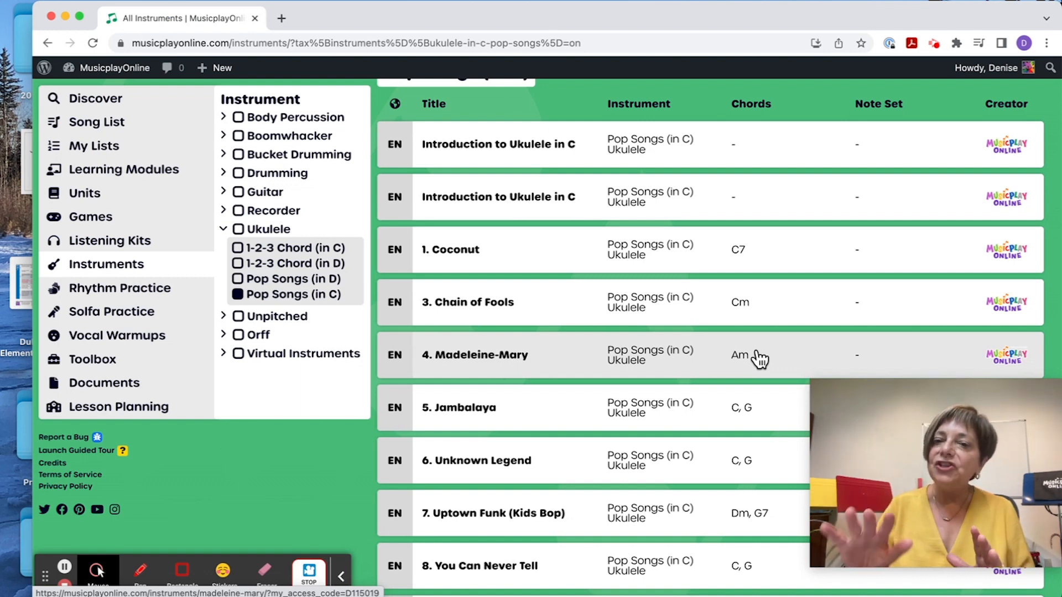
pyautogui.scroll(-3)
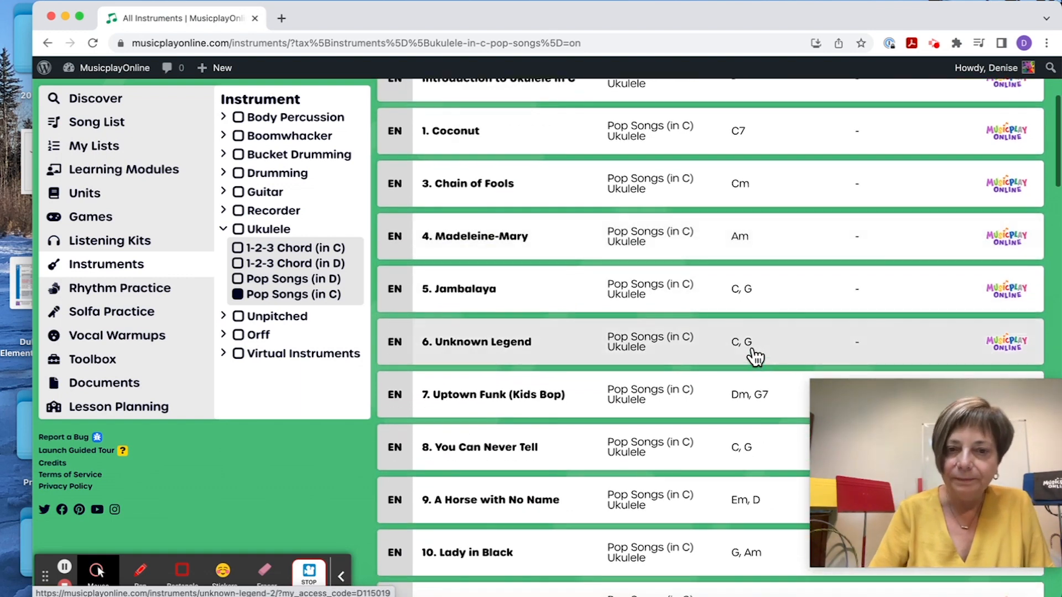
pyautogui.moveTo(637, 413)
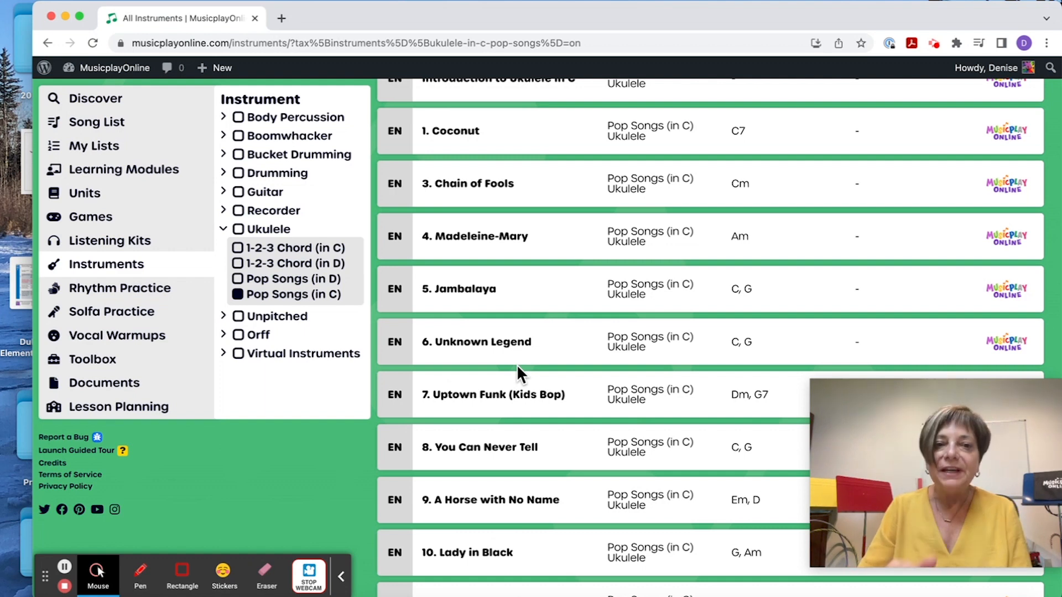
# Step: Tick Unpitched Instrument Kit Fun, scroll its pieces, then untick it
pyautogui.click(238, 294)
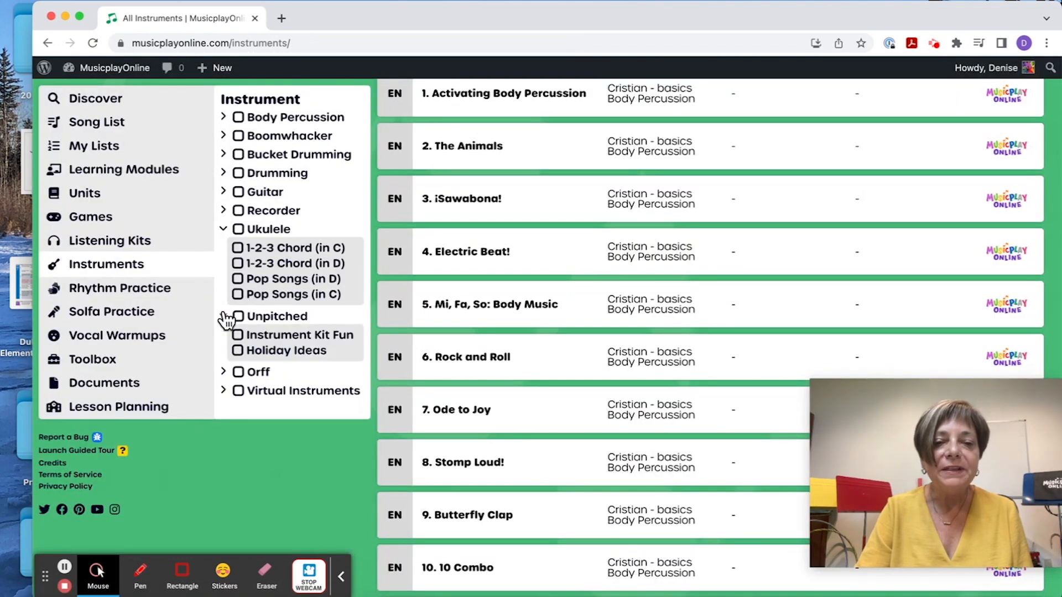
pyautogui.click(238, 335)
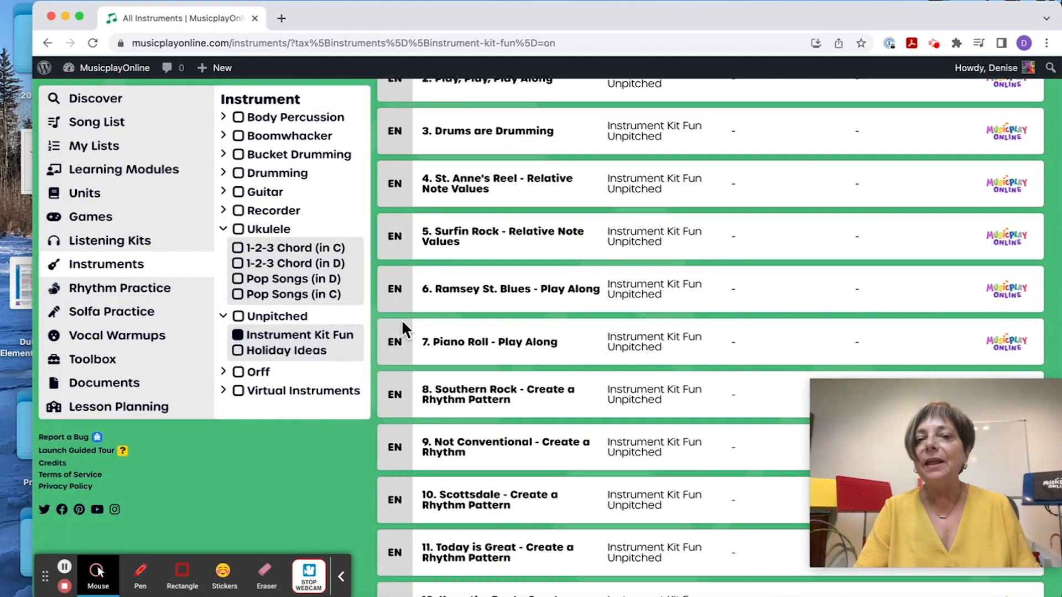
pyautogui.scroll(-3)
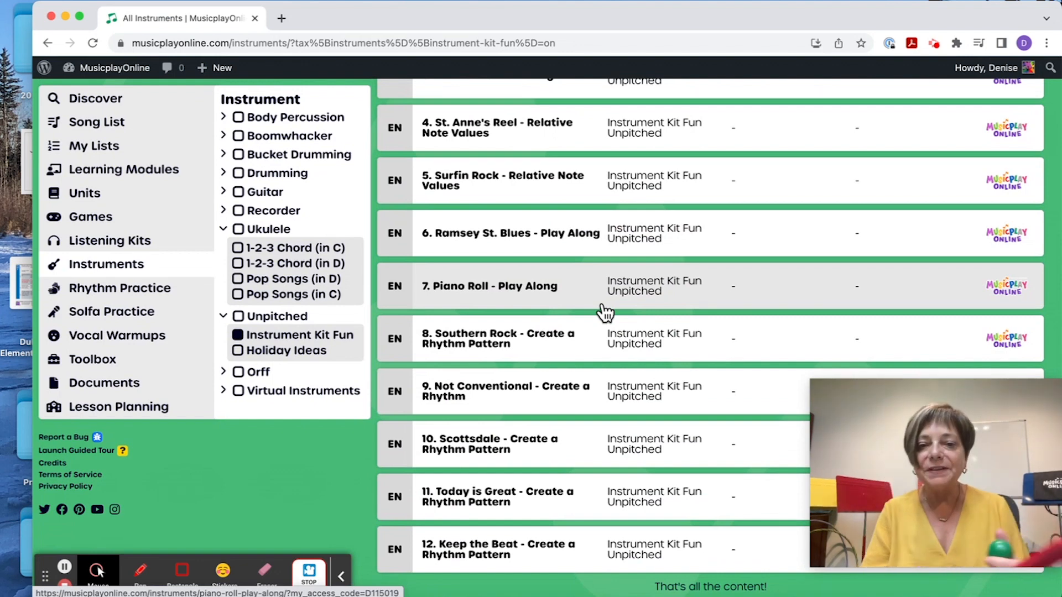
pyautogui.moveTo(490, 524)
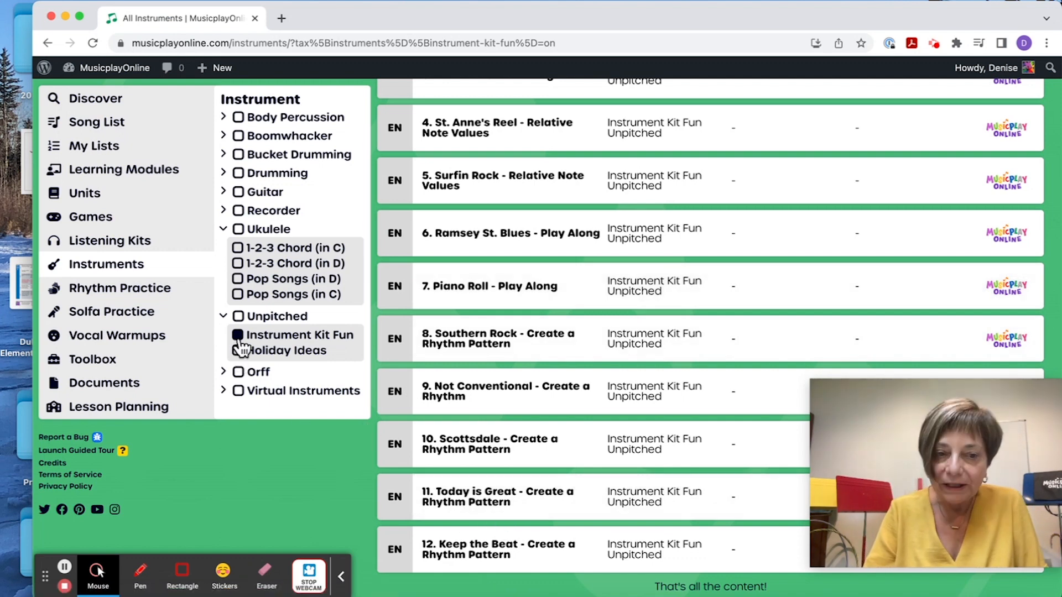
pyautogui.click(238, 334)
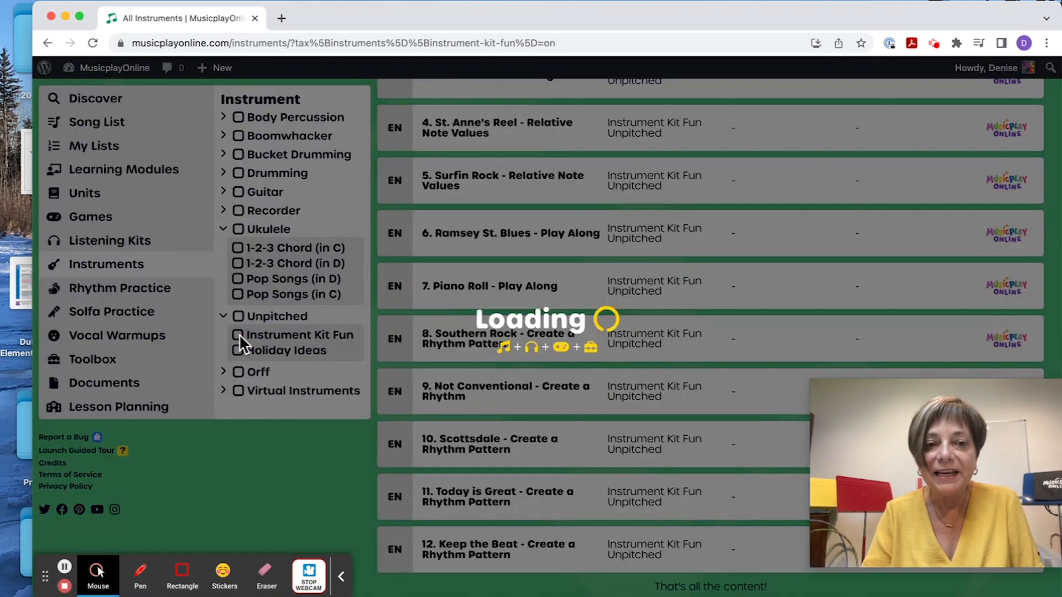
pyautogui.click(237, 334)
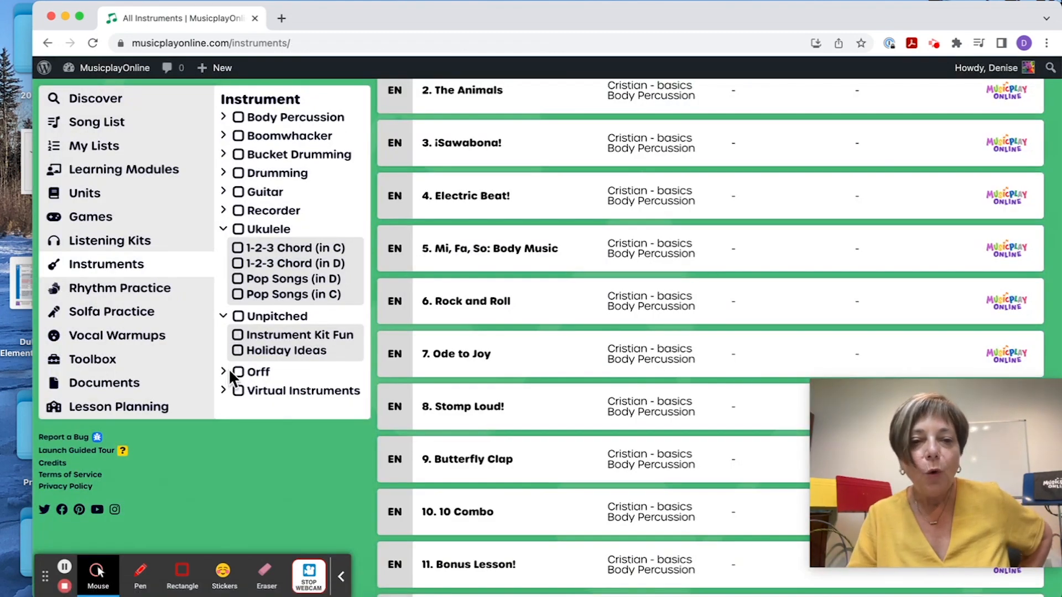
# Step: Filter to Orff Style lessons and open the Body Break lesson
pyautogui.click(225, 371)
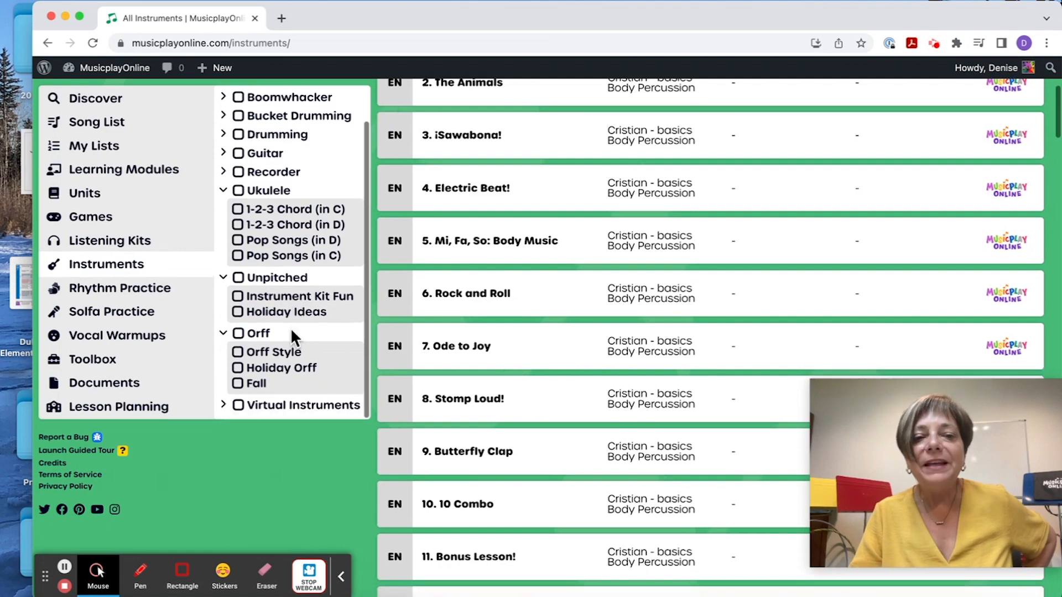
pyautogui.click(238, 351)
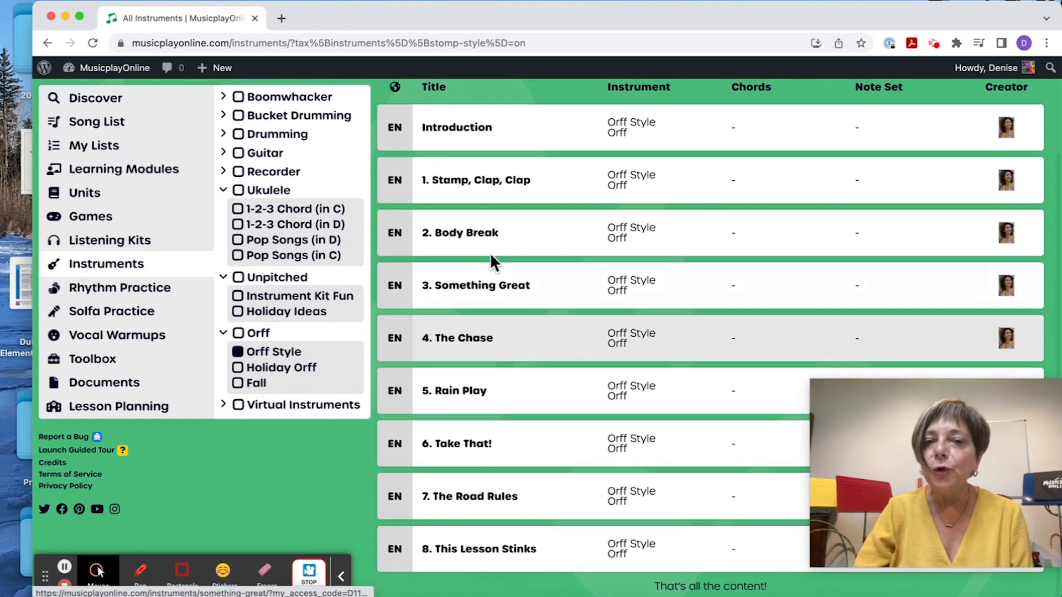
pyautogui.click(460, 232)
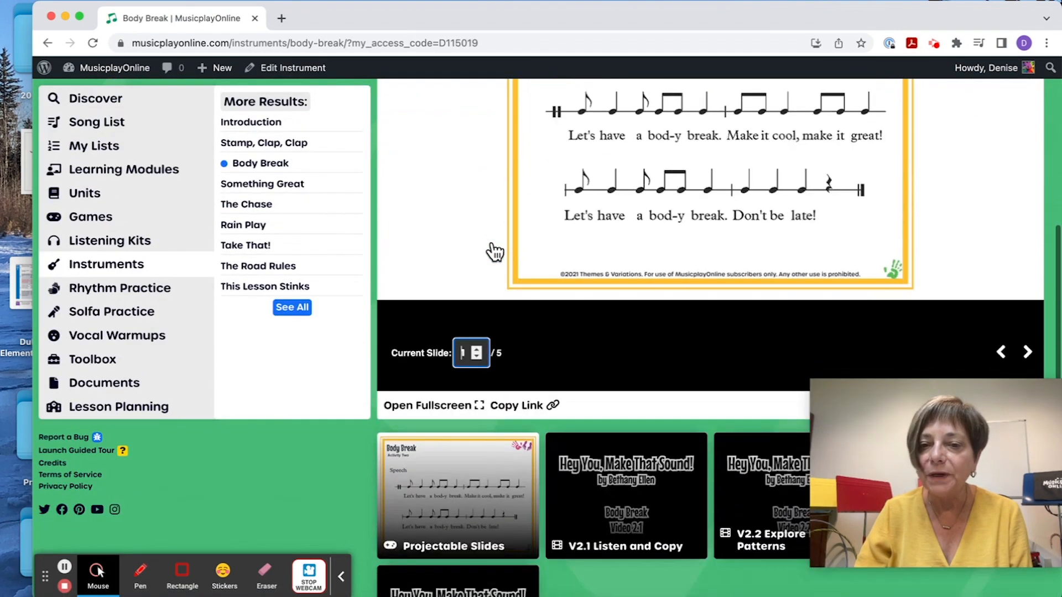
# Step: Scroll the Body Break page, then return to Instruments in the sidebar
pyautogui.scroll(-3)
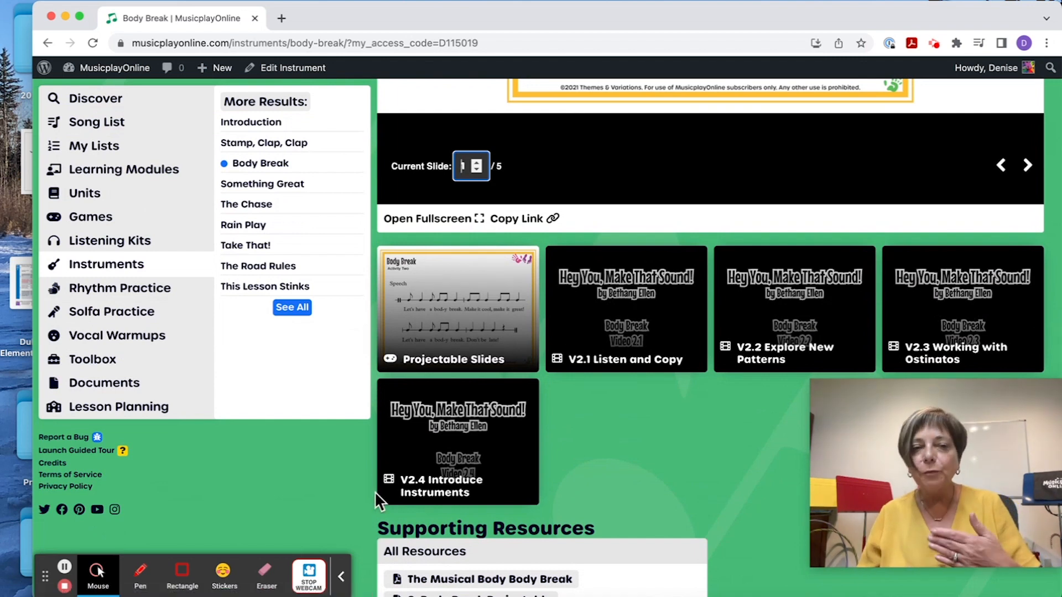
pyautogui.moveTo(123, 264)
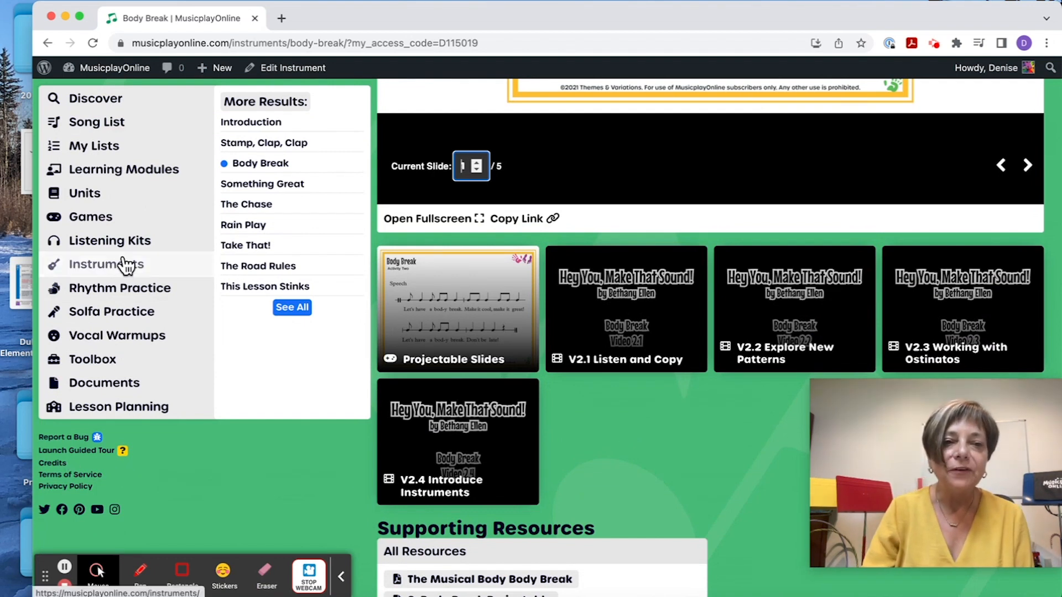
pyautogui.click(106, 265)
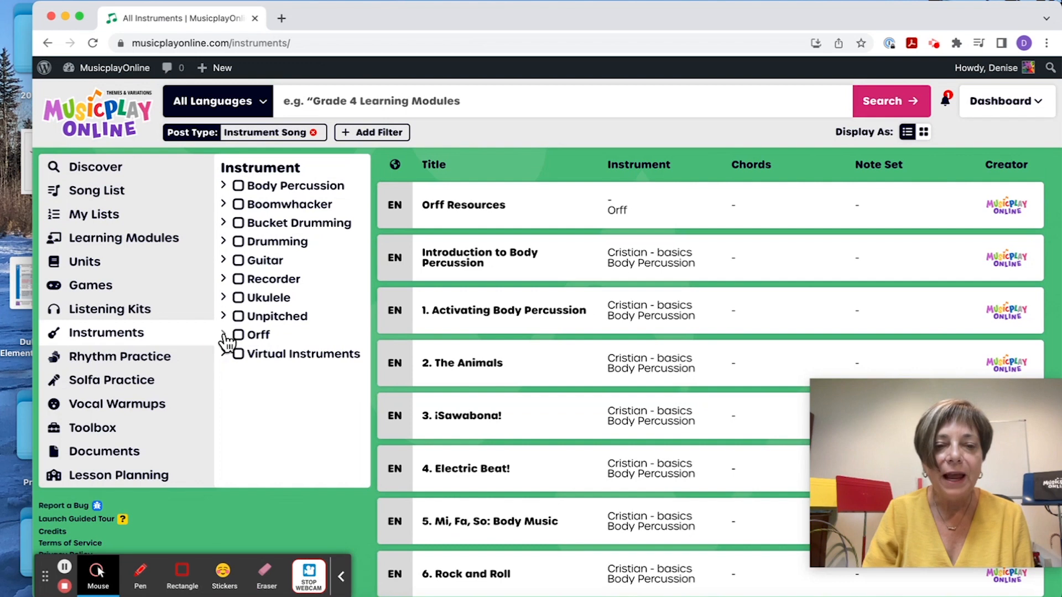
pyautogui.click(224, 334)
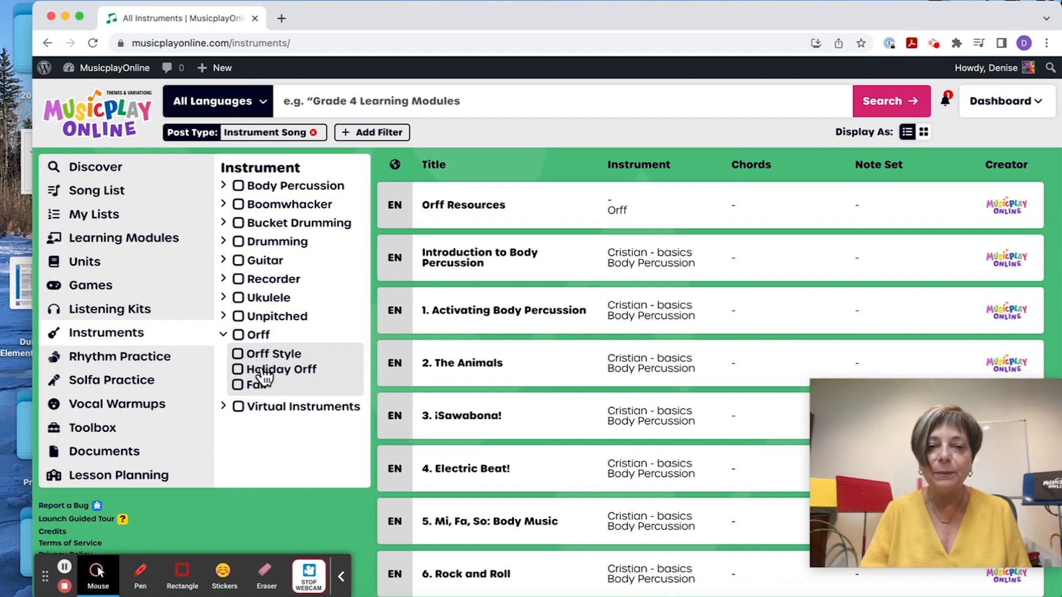
pyautogui.moveTo(234, 407)
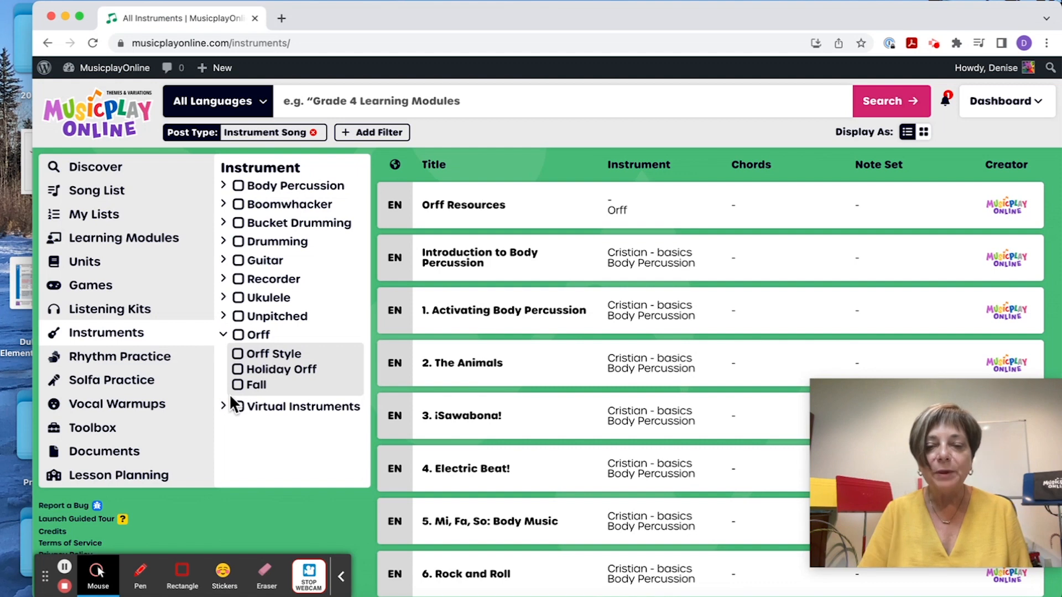
pyautogui.moveTo(111, 351)
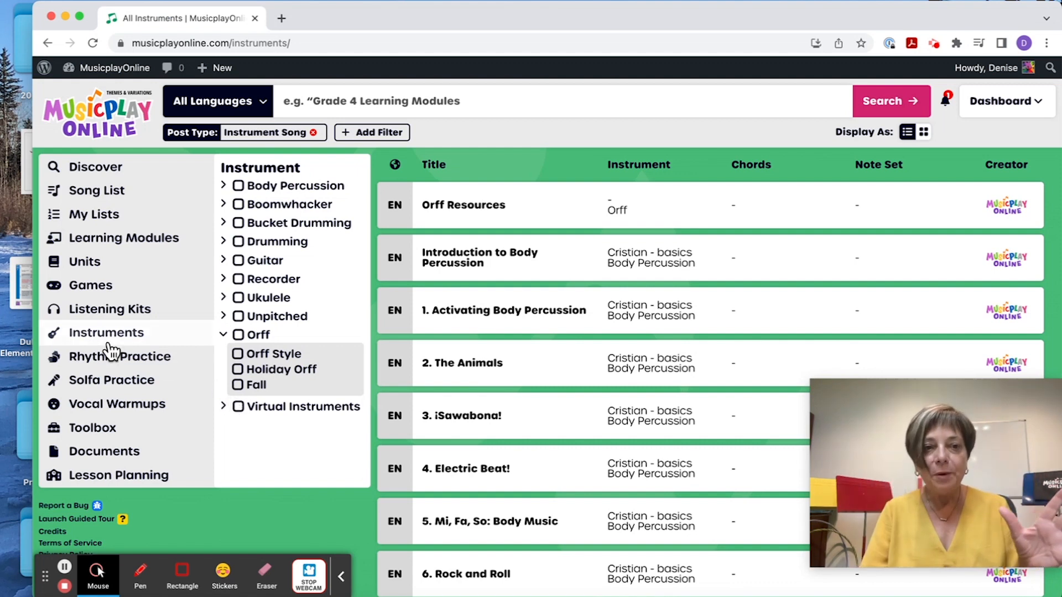
pyautogui.click(223, 334)
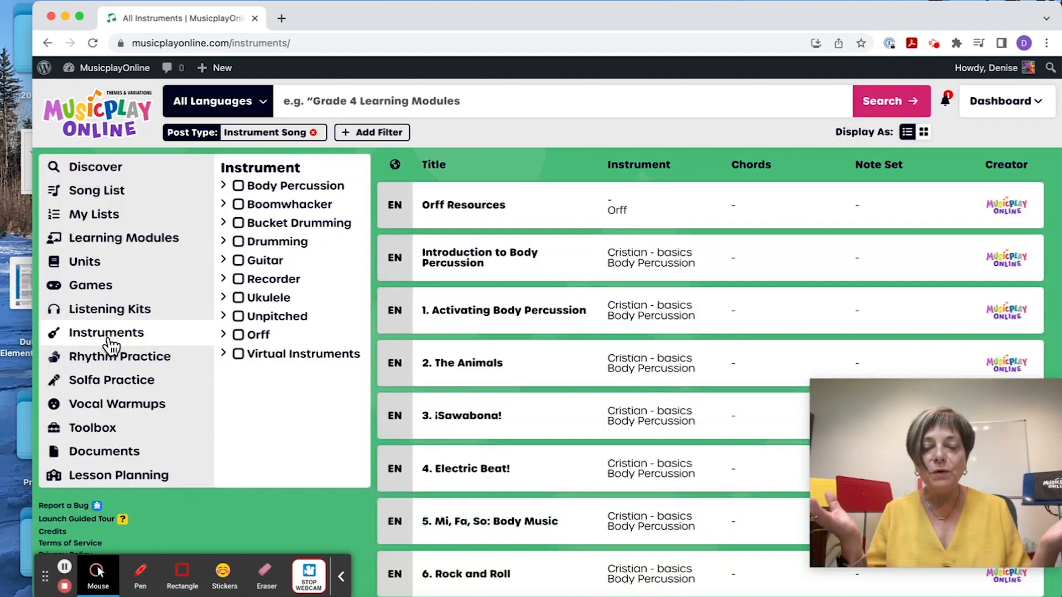